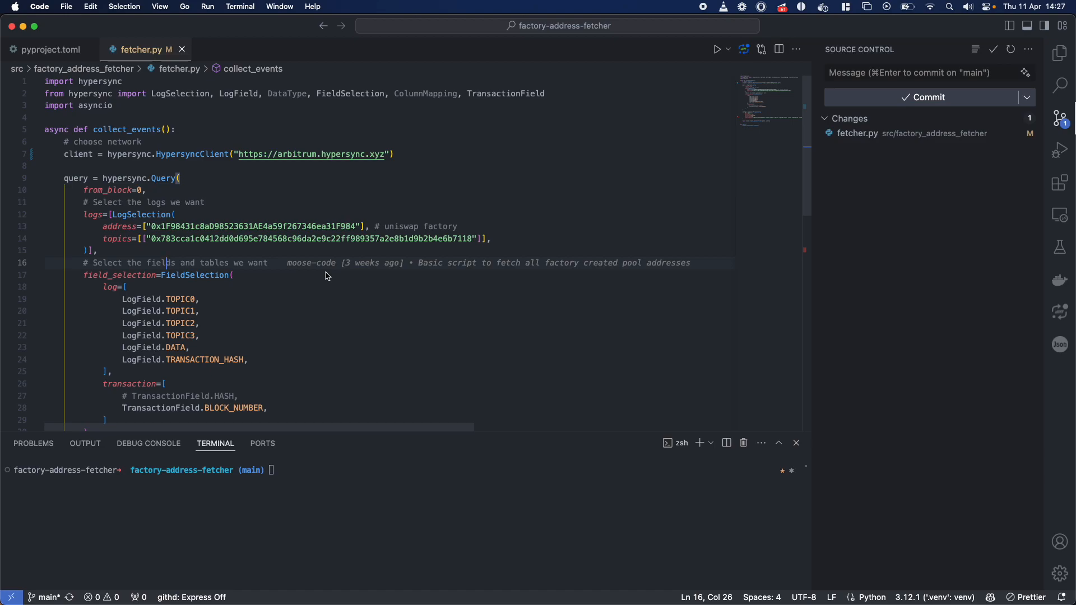
mouse_move(312, 154)
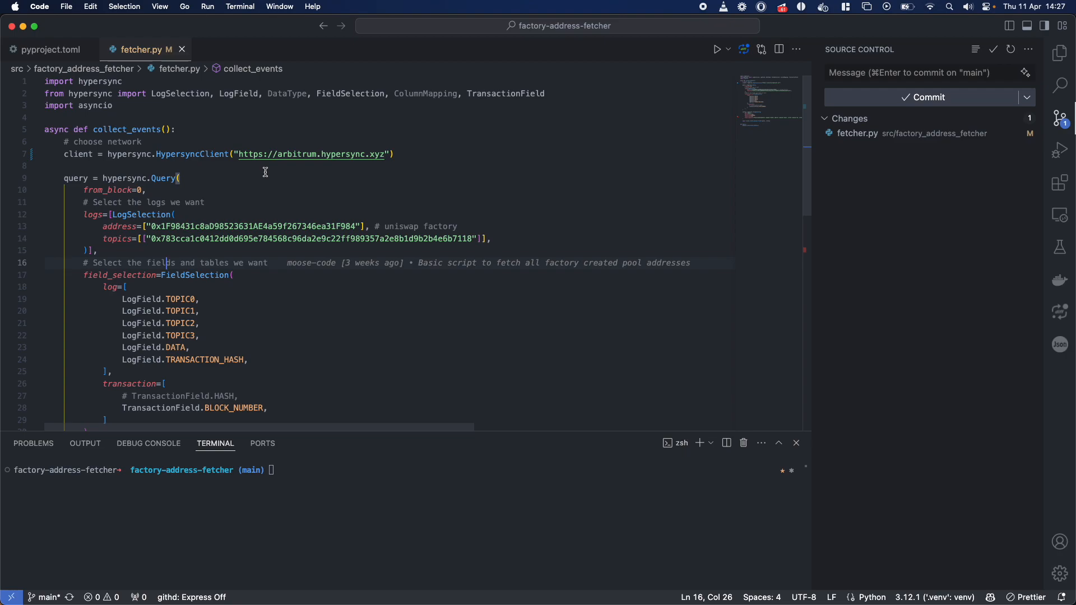
mouse_move(263, 167)
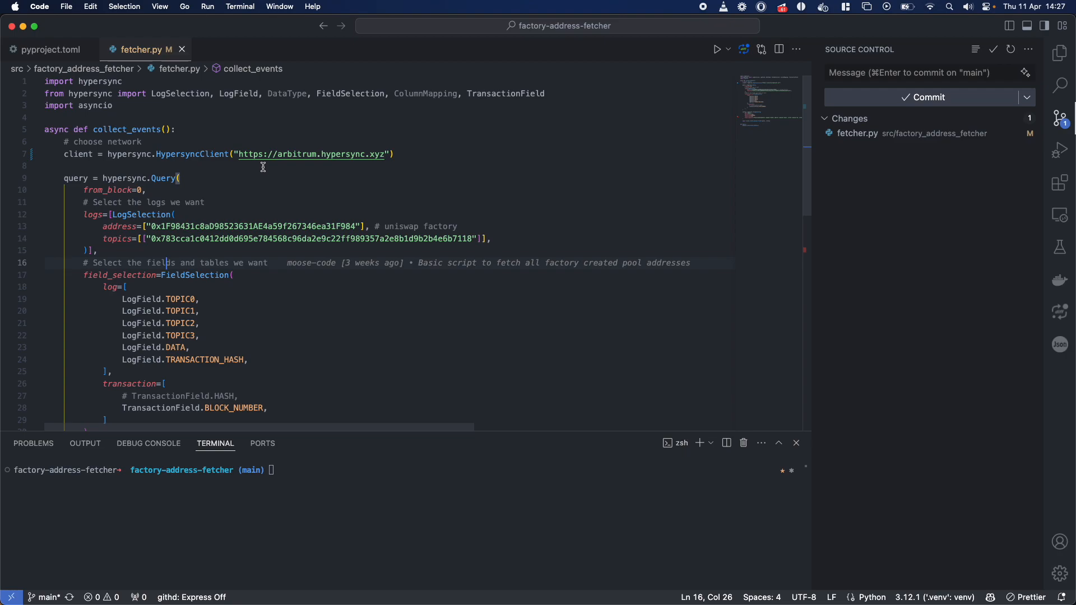
Step: Scroll the Excalidraw board from the Summary notes to the Hypersync API flowchart
scroll(down, 3)
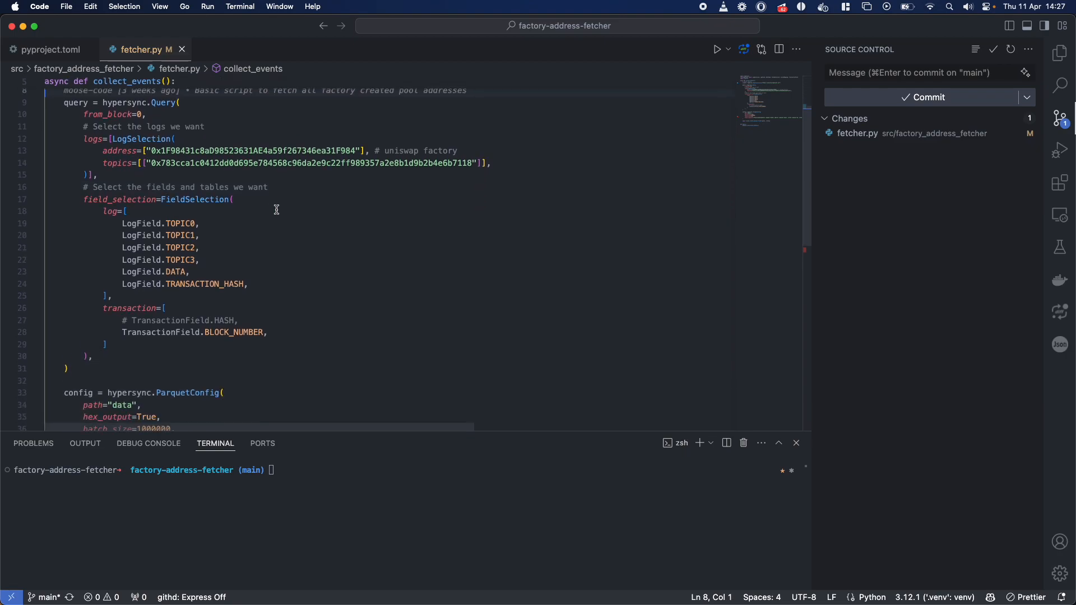
scroll(up, 3)
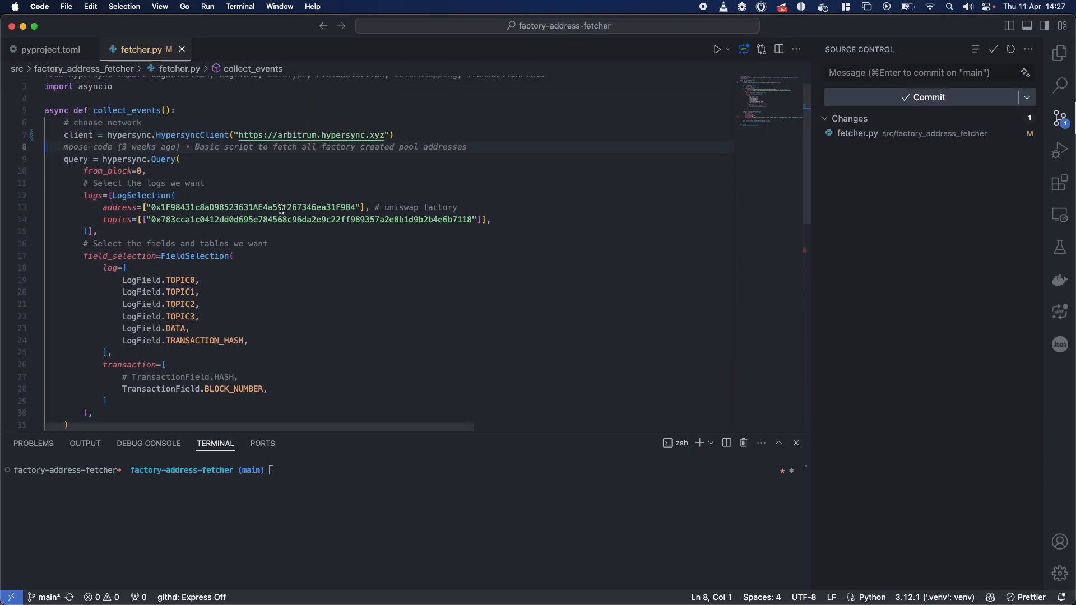
scroll(up, 3)
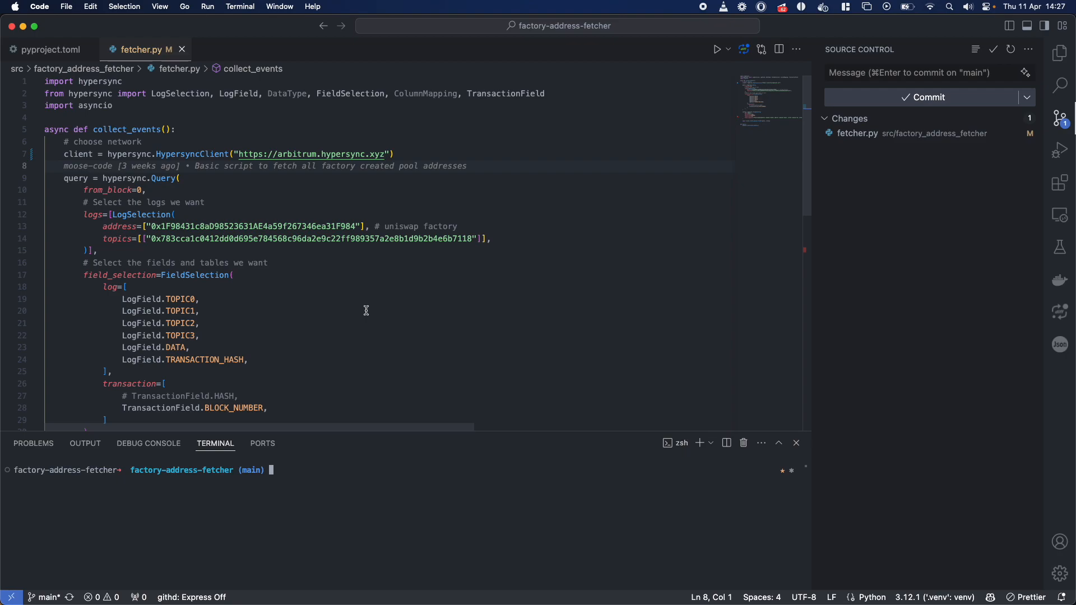
scroll(down, 3)
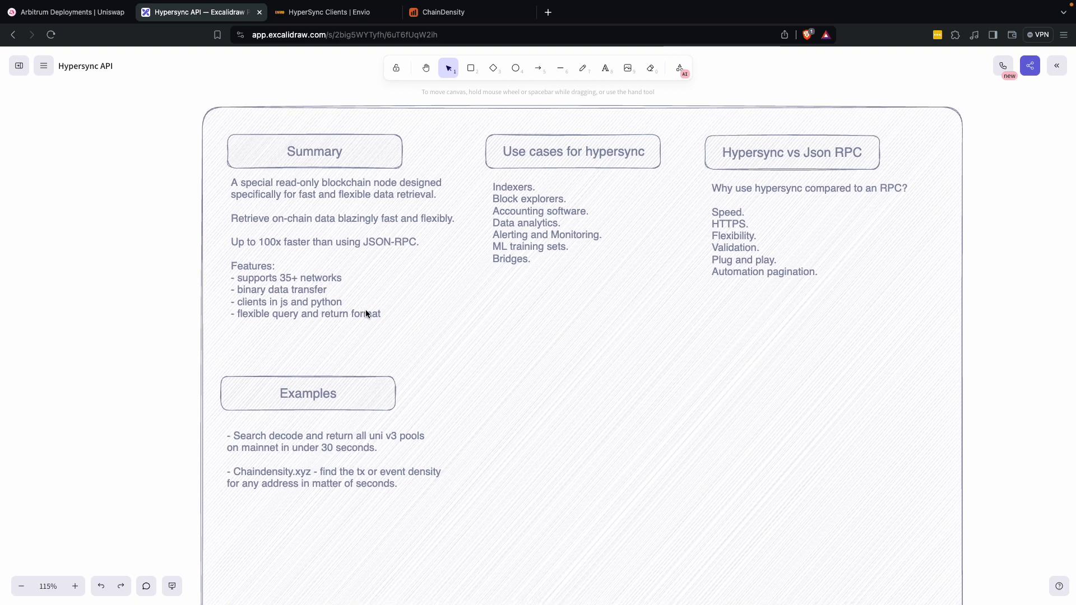
mouse_move(353, 274)
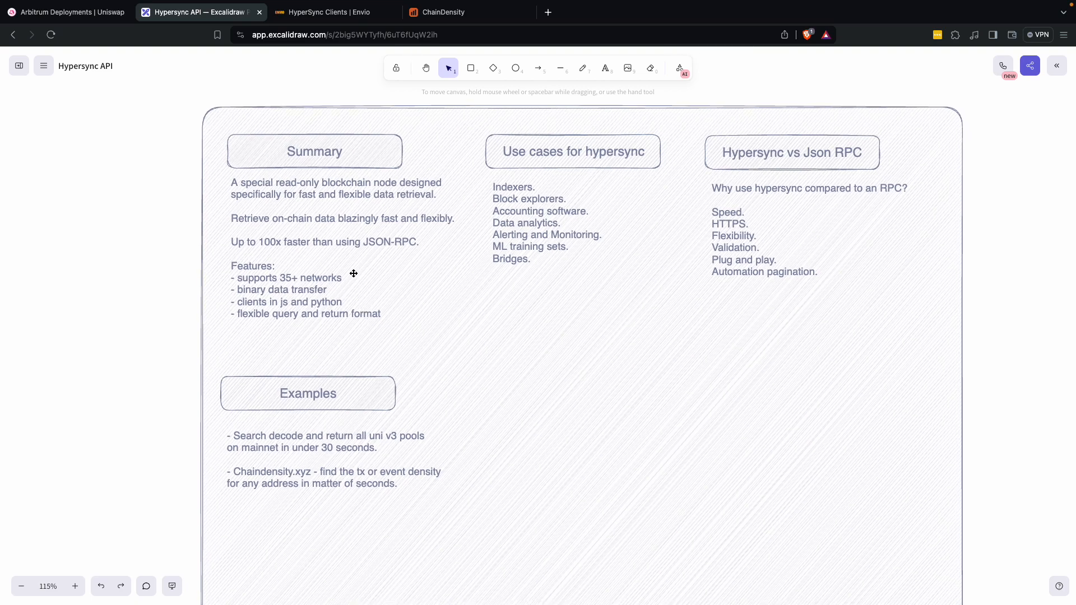
mouse_move(334, 251)
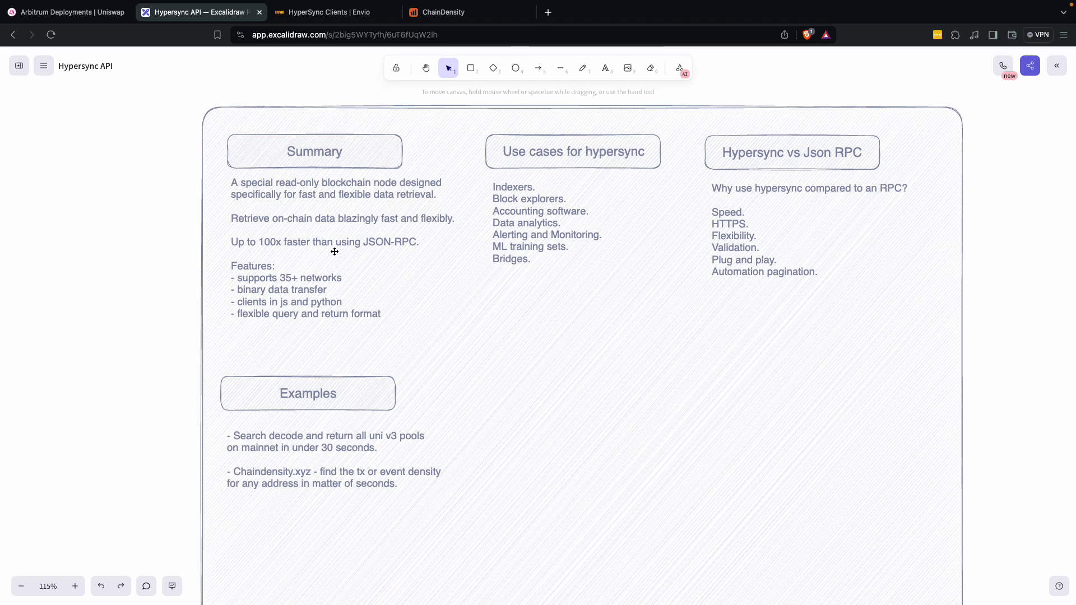
mouse_move(330, 247)
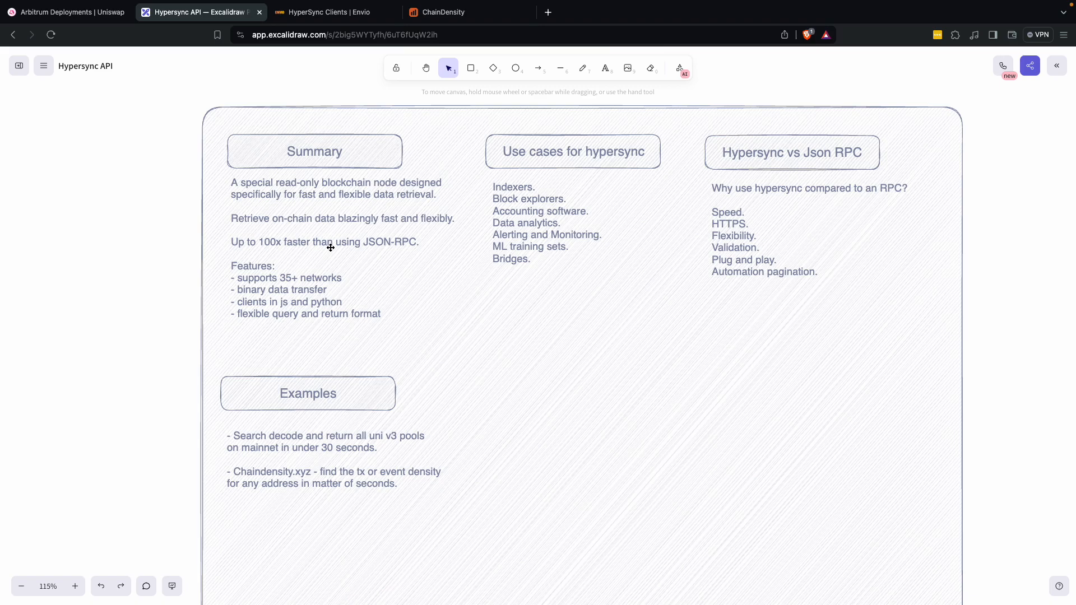
mouse_move(325, 268)
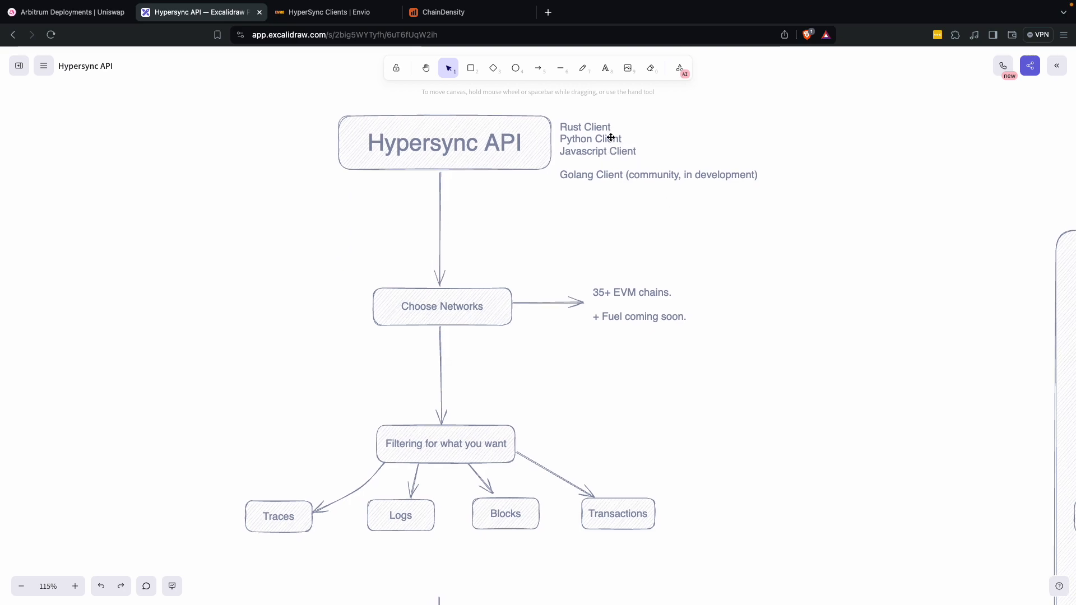
mouse_move(609, 153)
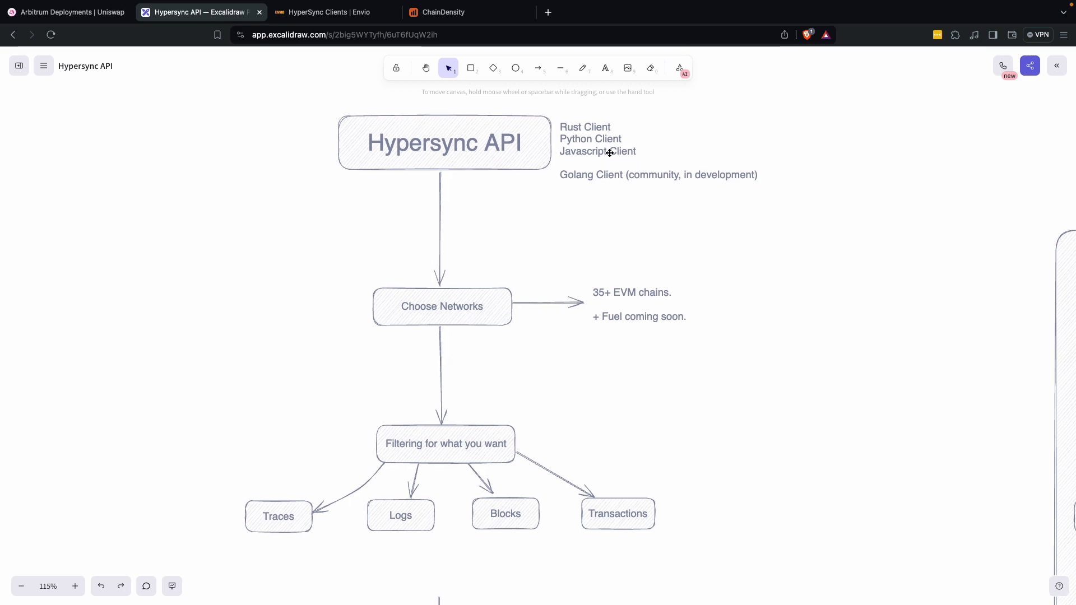
Step: Scroll past the traces, logs, blocks and transactions boxes to the extract and save steps
scroll(up, 3)
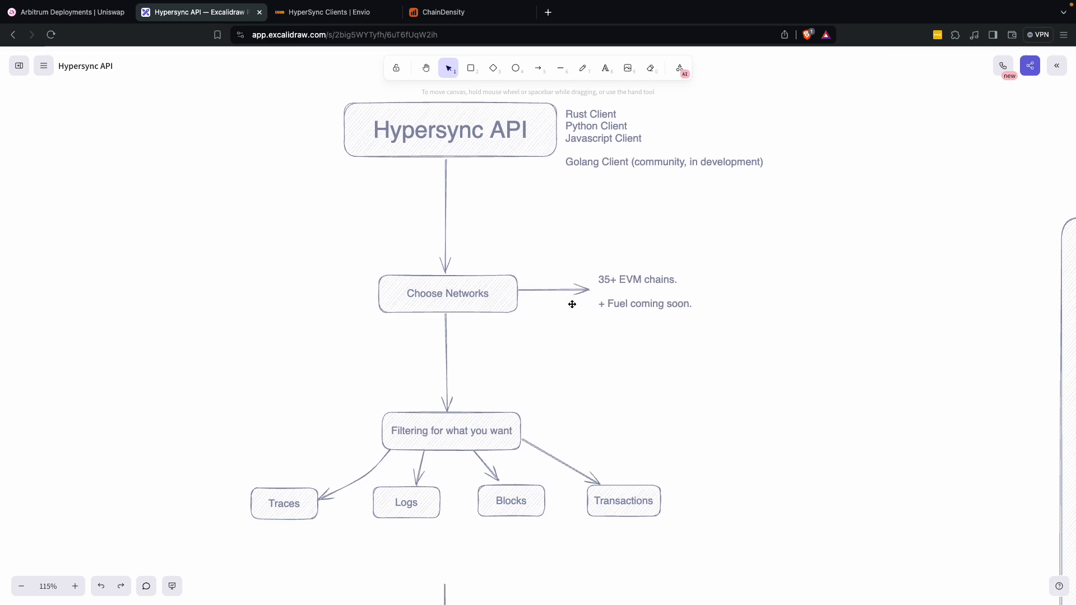
scroll(down, 3)
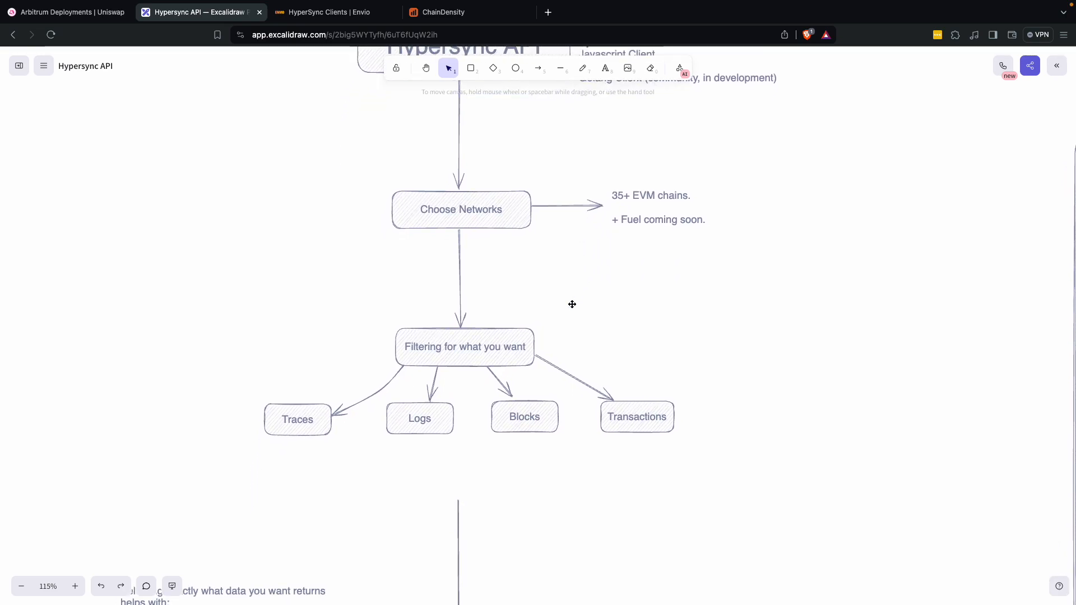
mouse_move(563, 391)
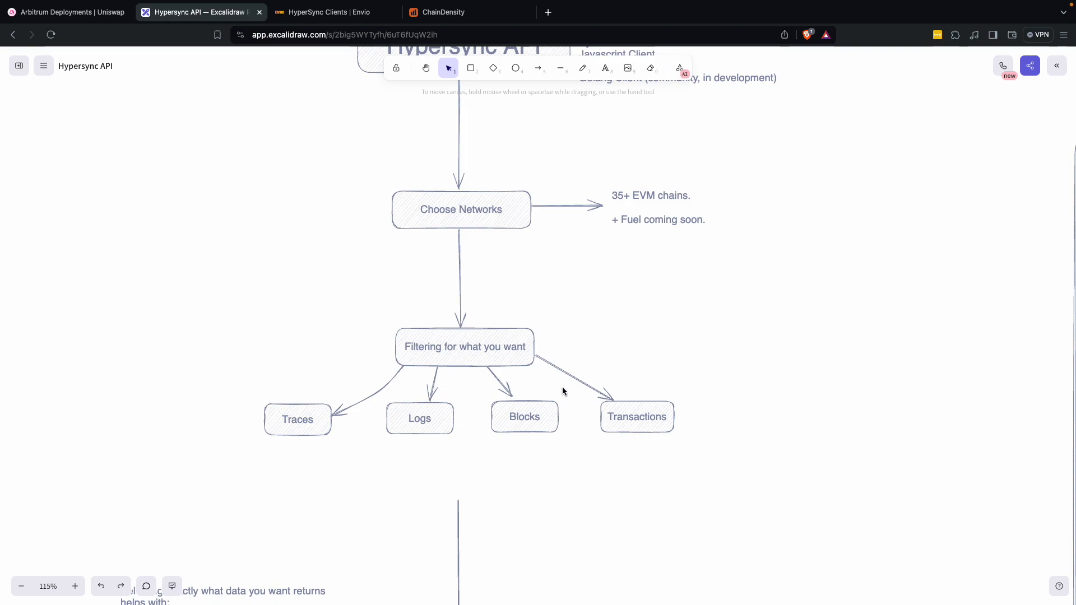
scroll(down, 3)
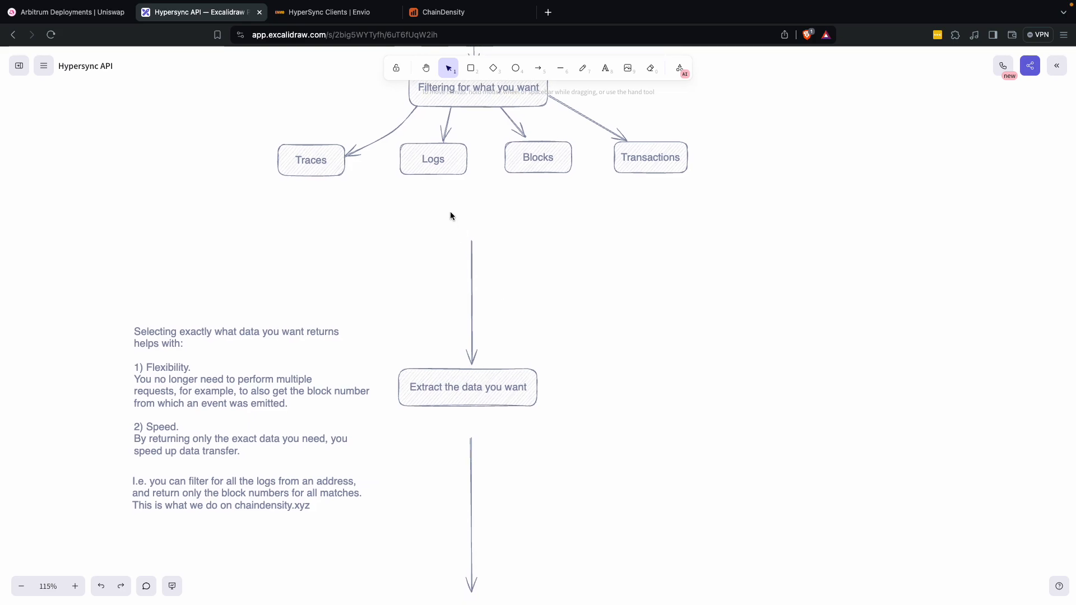
scroll(down, 3)
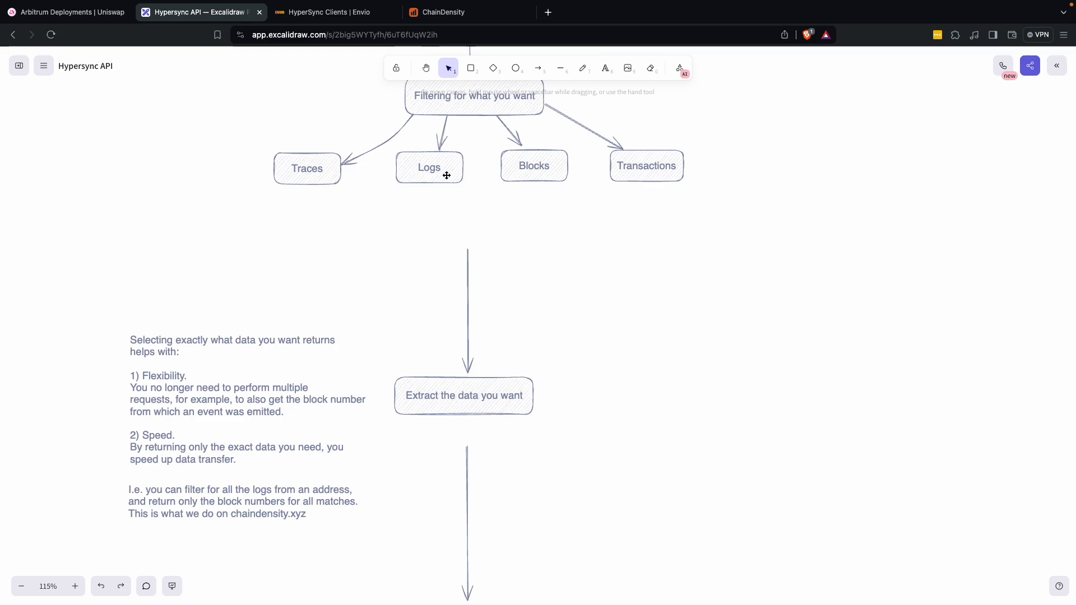
mouse_move(511, 175)
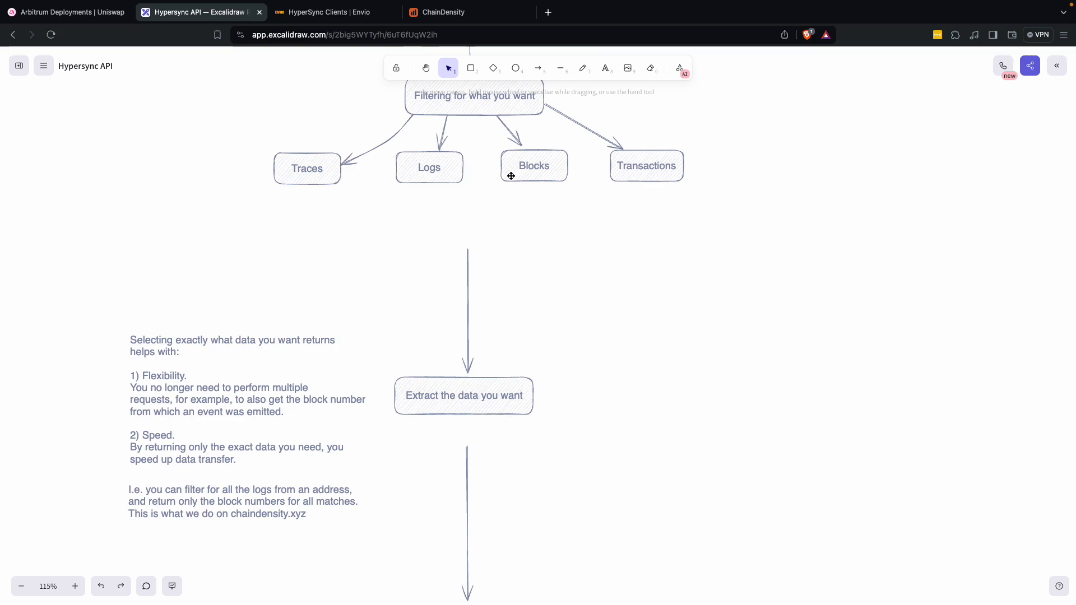
mouse_move(435, 374)
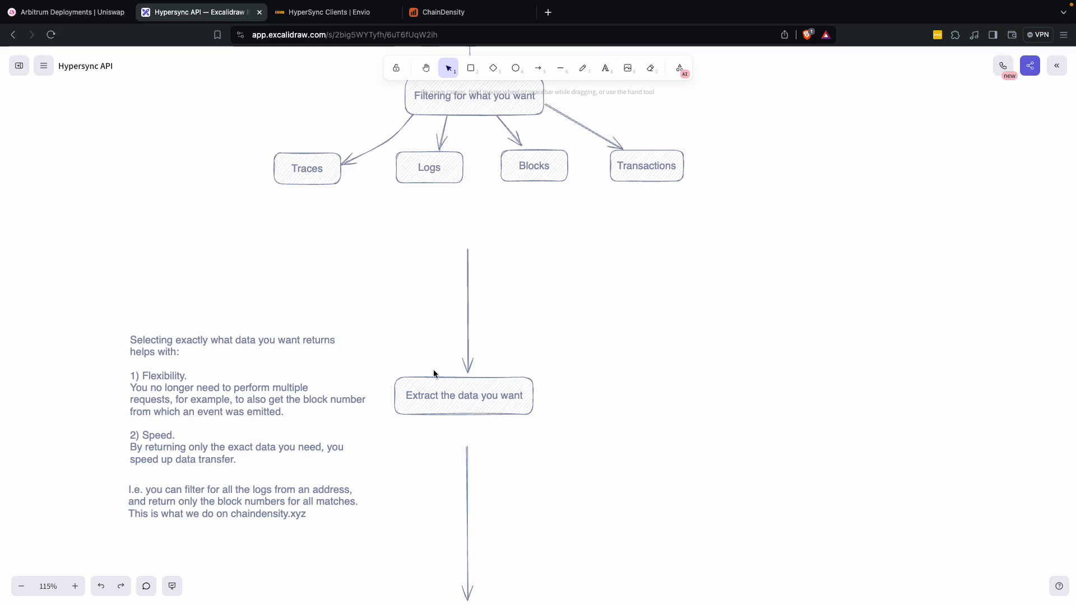
scroll(up, 3)
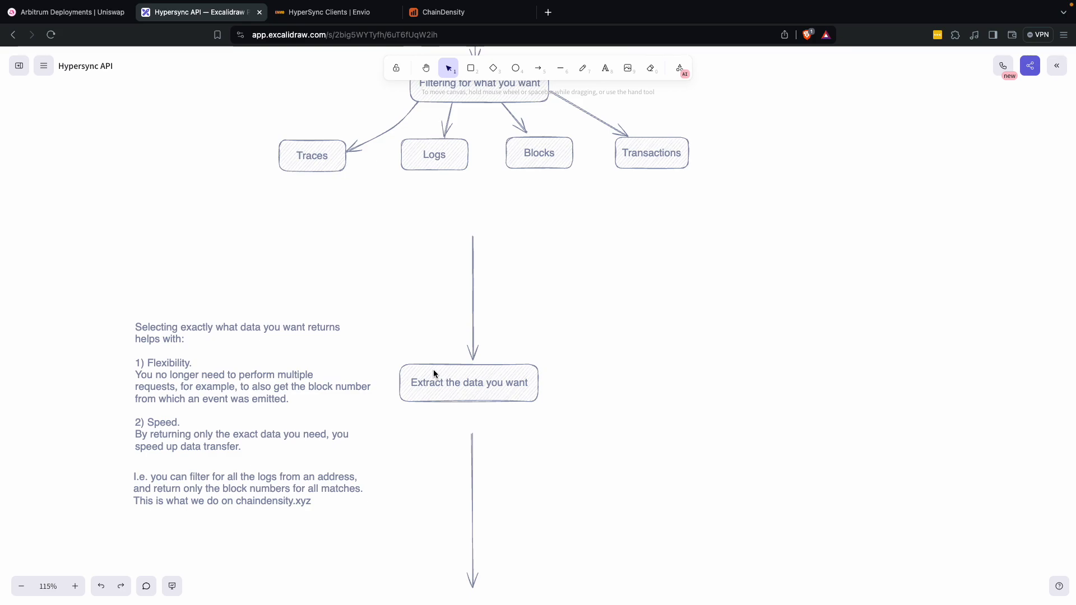
mouse_move(450, 296)
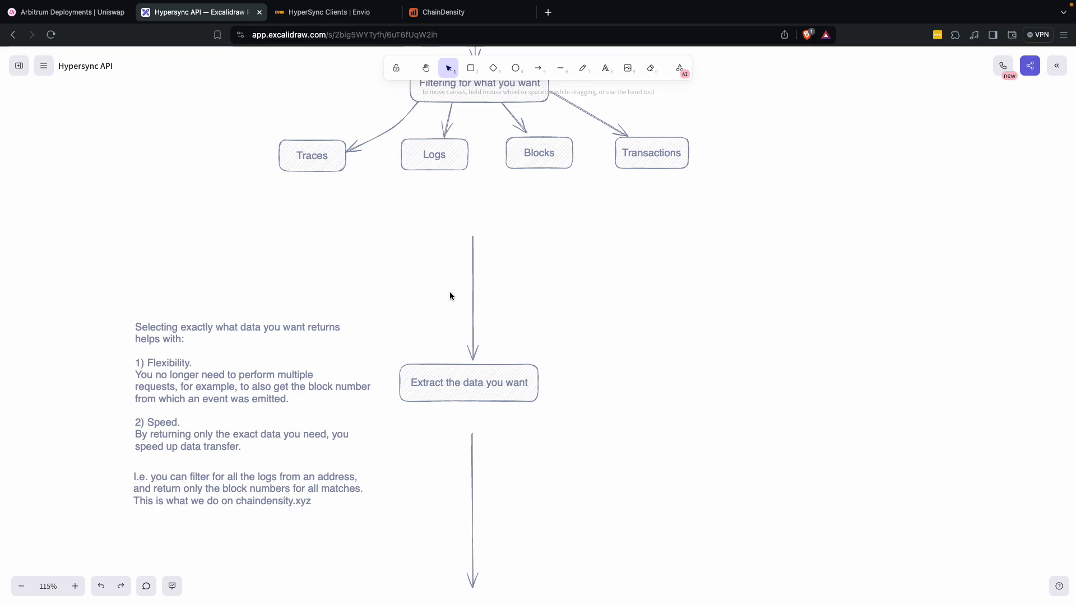
mouse_move(473, 262)
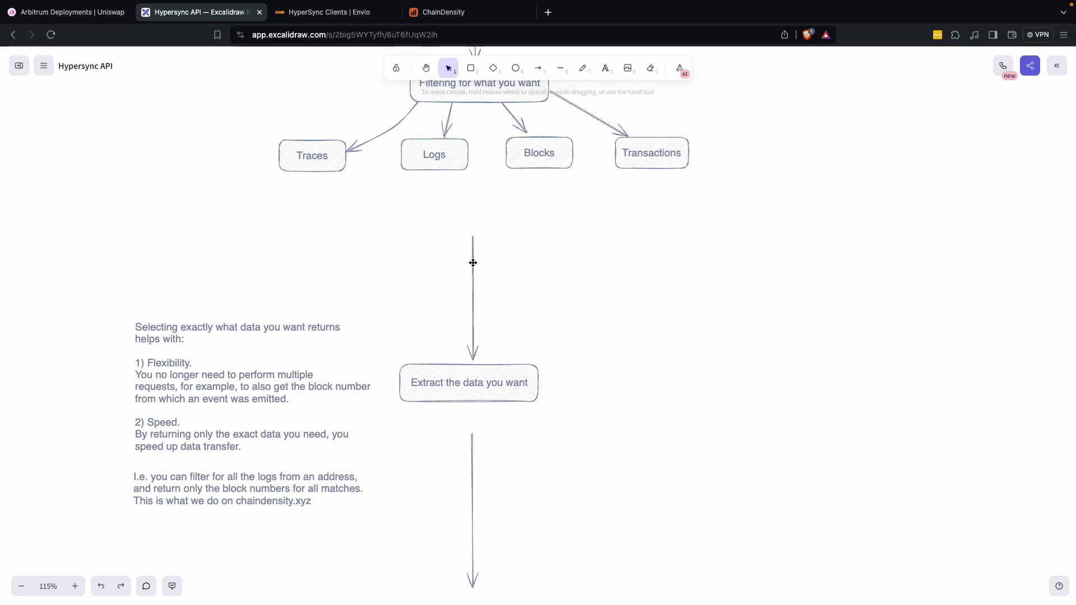
scroll(down, 3)
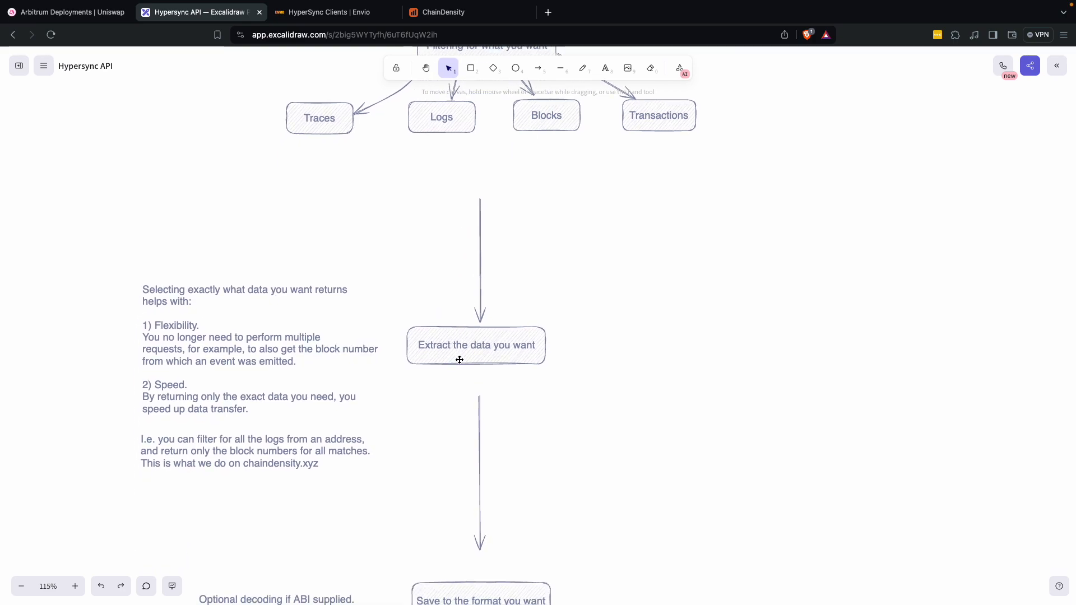
scroll(down, 3)
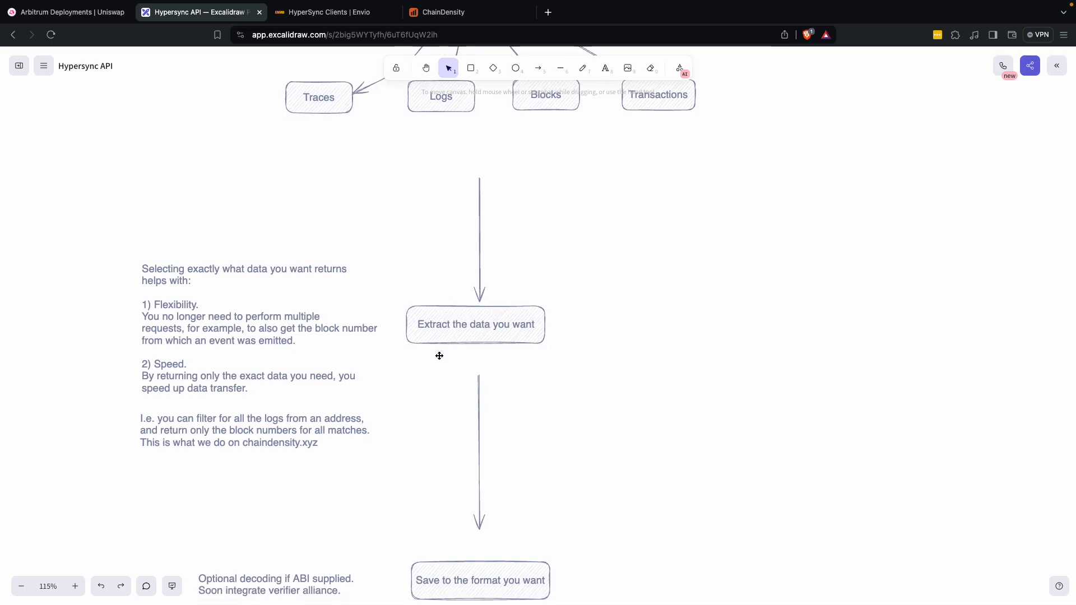
scroll(down, 3)
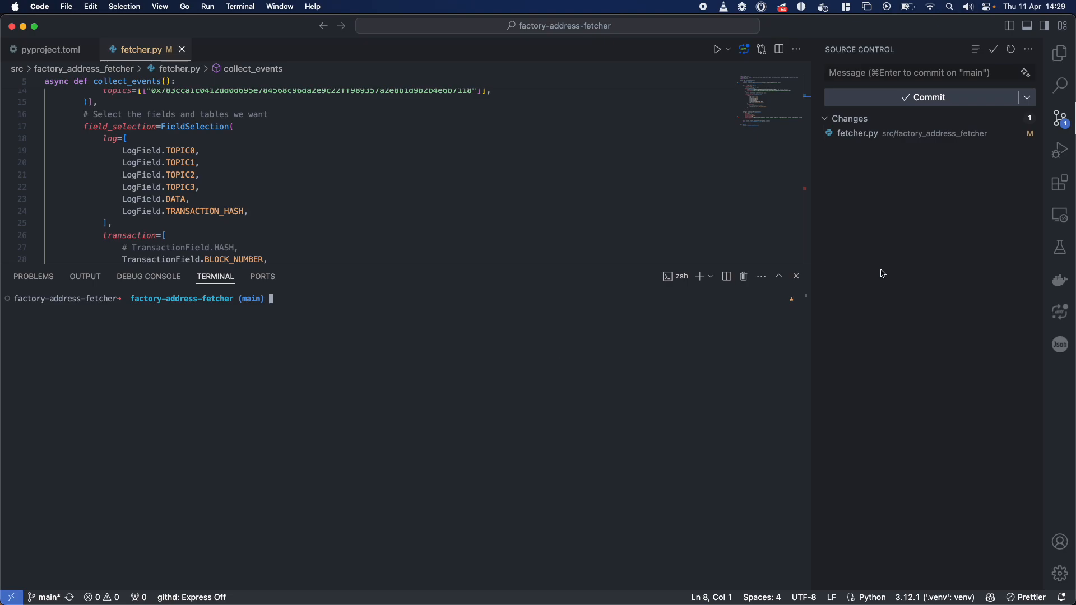
Step: Run 'rye run hello' to fetch Arbitrum pool-creation logs to parquet, up to block 199919644
scroll(up, 3)
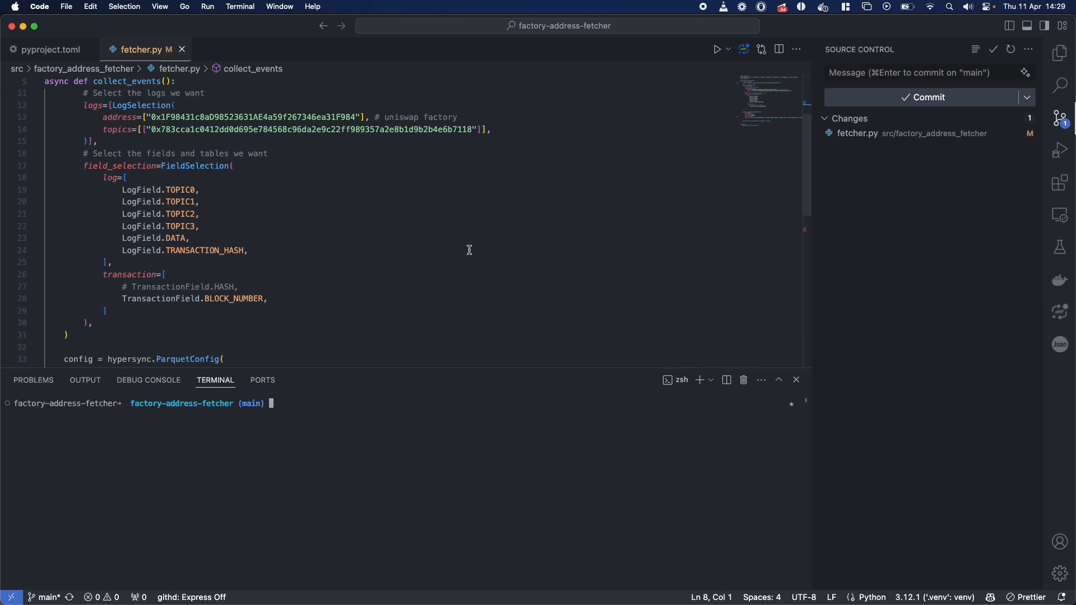
scroll(up, 3)
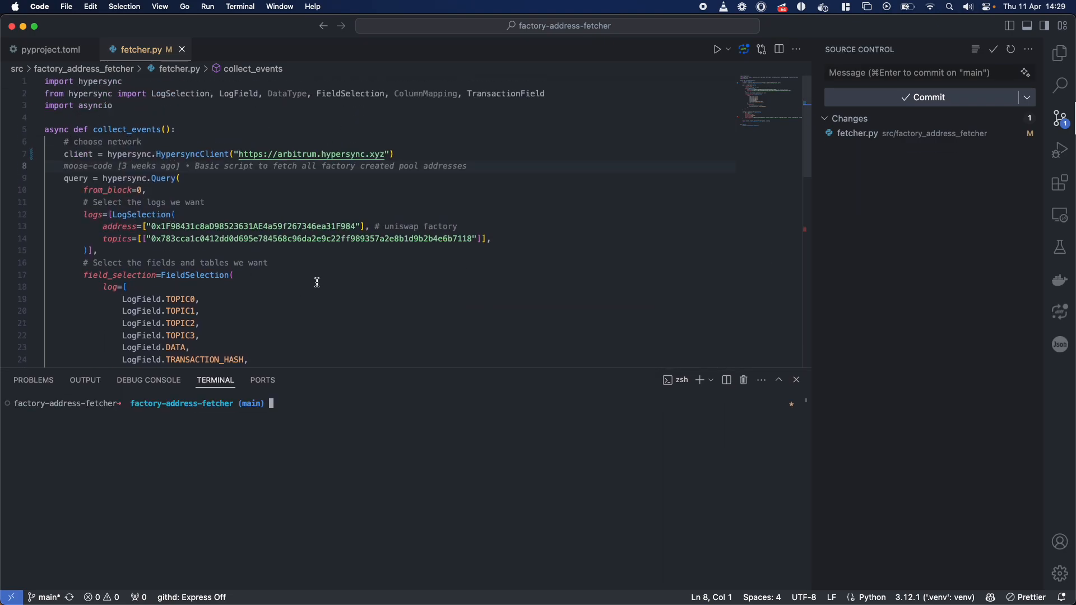
mouse_move(297, 444)
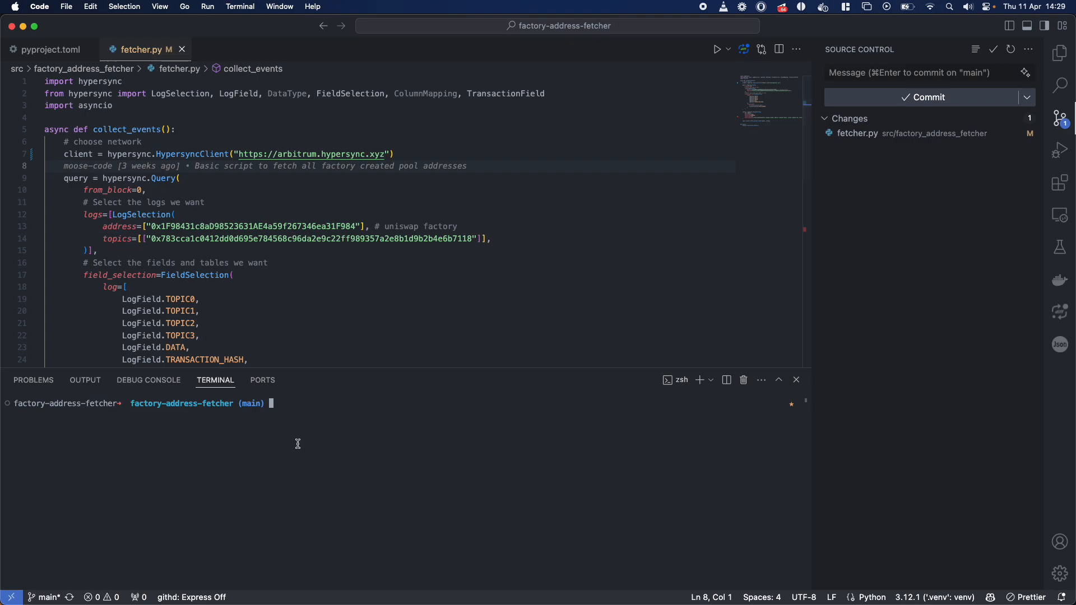
text(rye run hello)
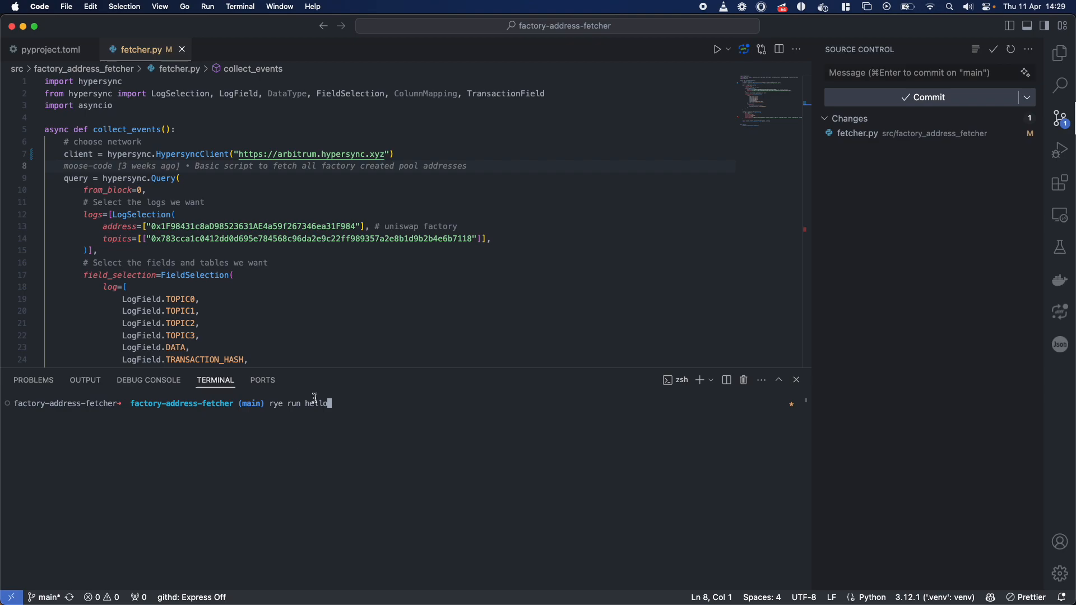
mouse_move(369, 336)
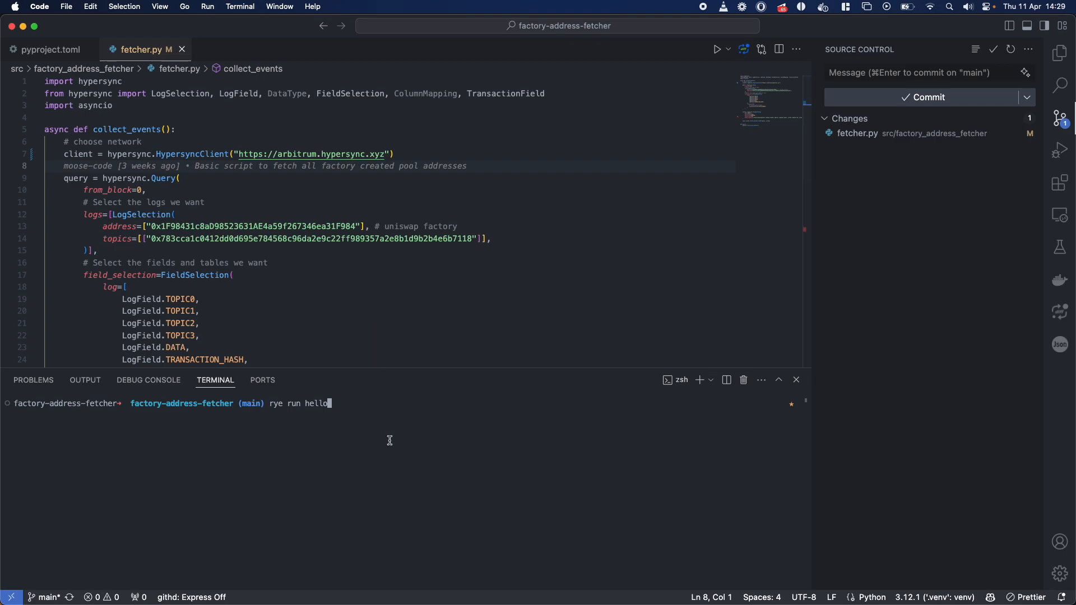
scroll(down, 3)
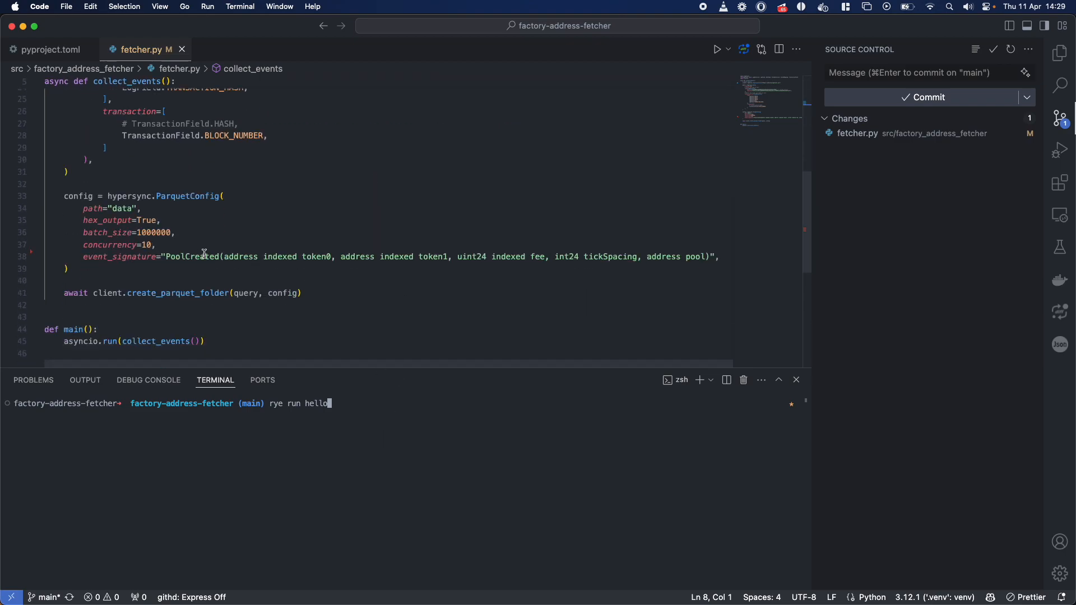
scroll(up, 3)
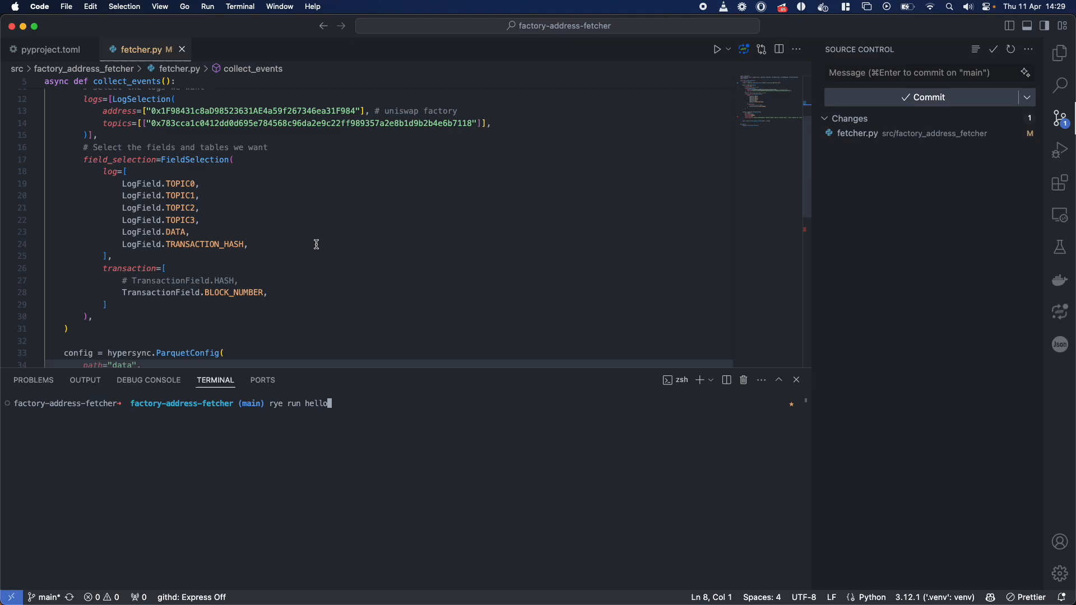
key(Return)
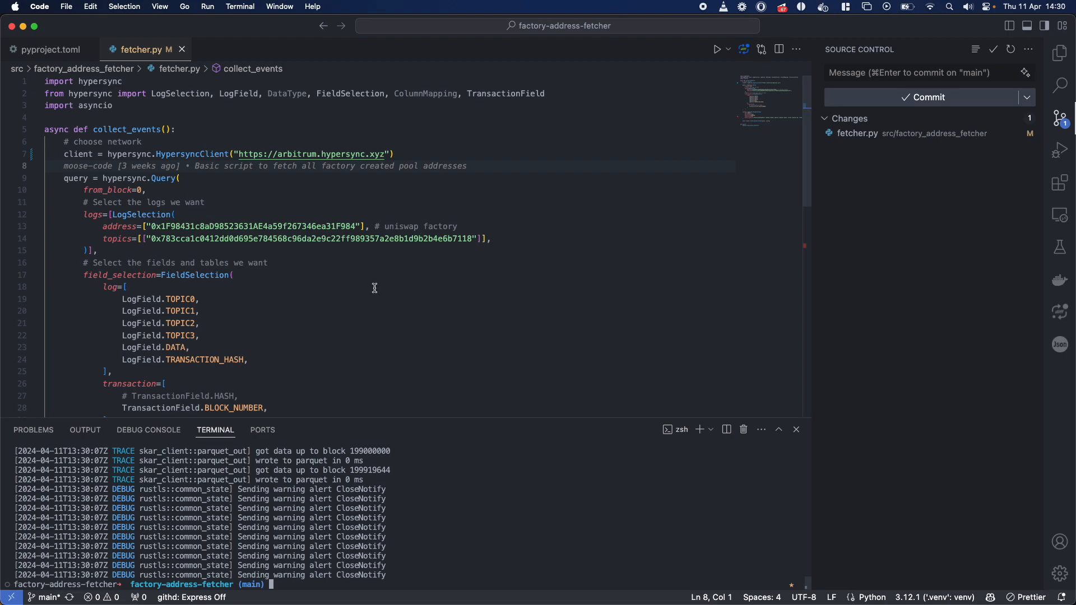
Step: Inspect data/decoded_logs.parquet with parquet-tools: 11083 rows of token0, token1, fee, tickSpacing, pool
scroll(down, 3)
text(parquet-tools)
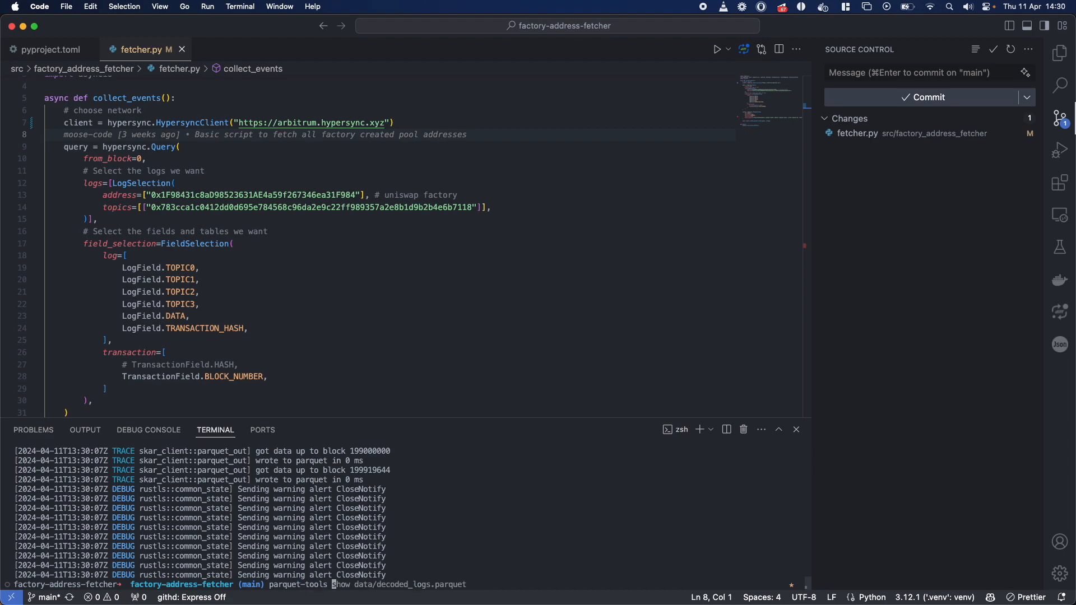
text(inspectdata)
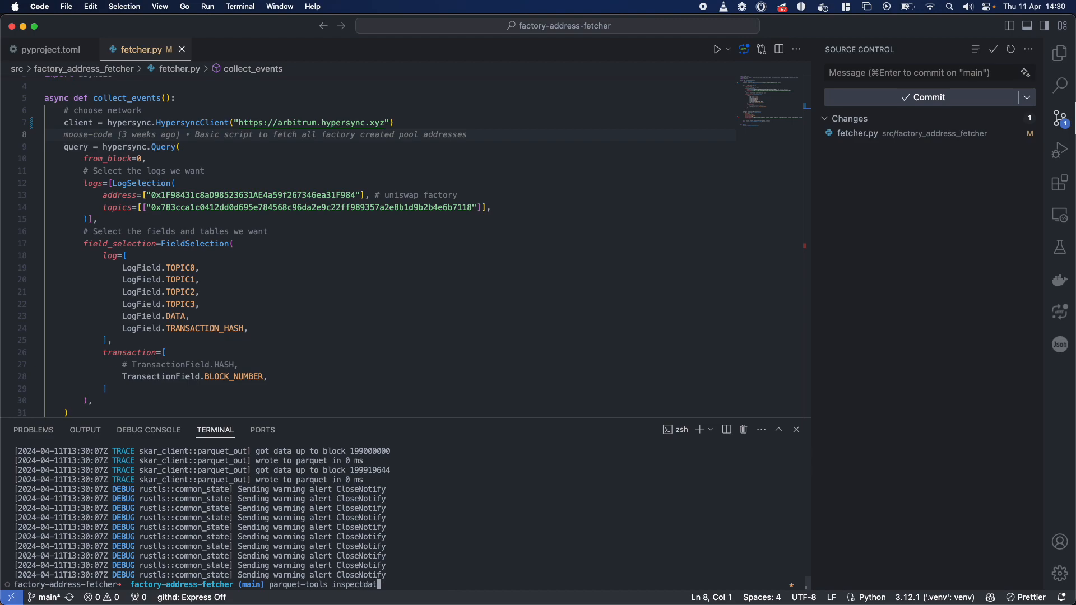
text(data/logs.parquet)
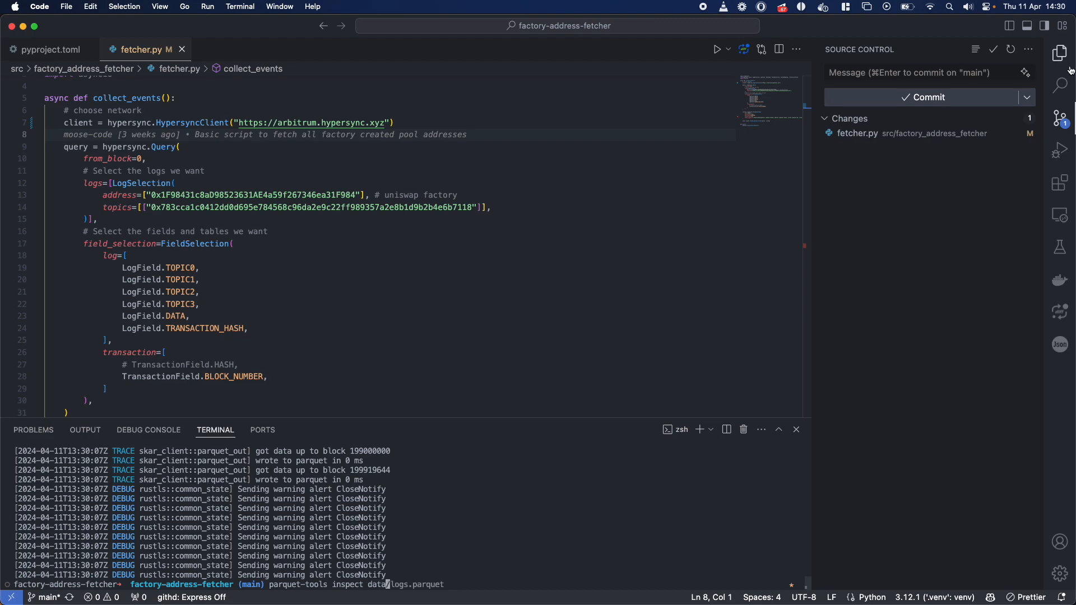
click(1058, 52)
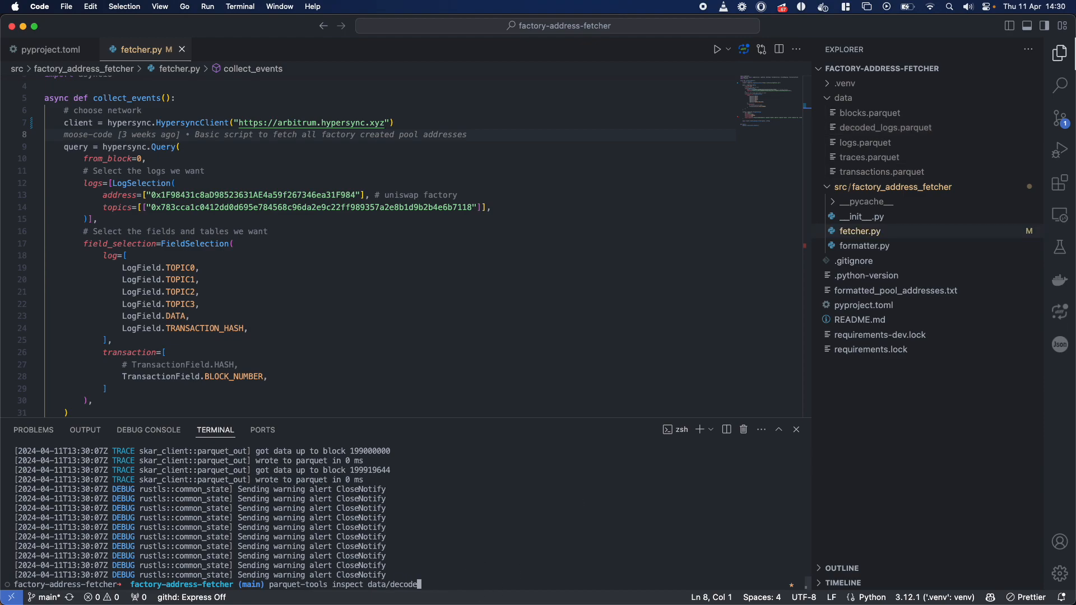
text(decoded_logs.par)
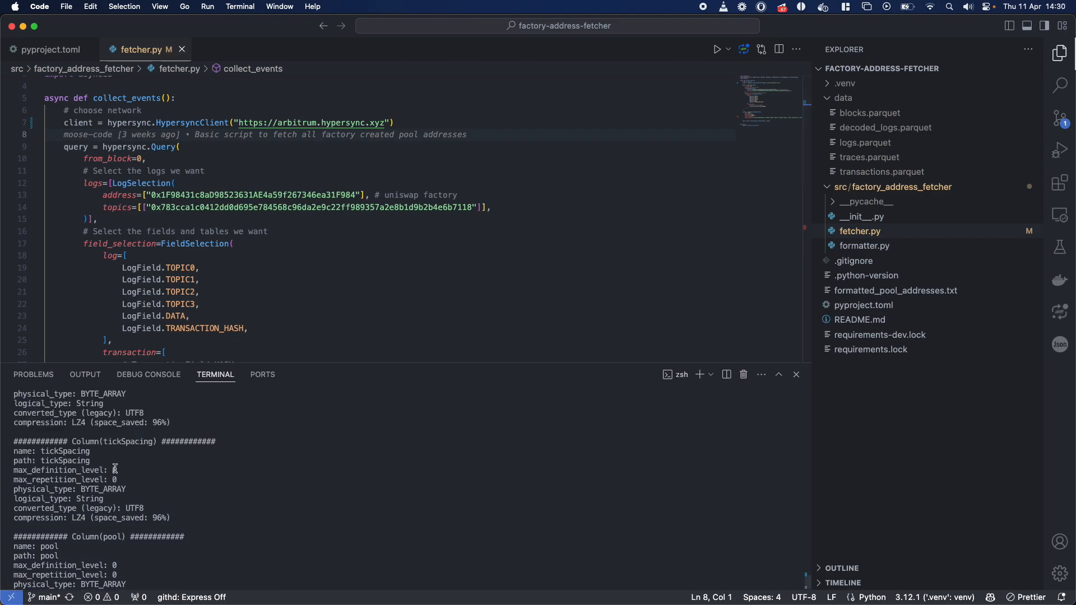
scroll(down, 3)
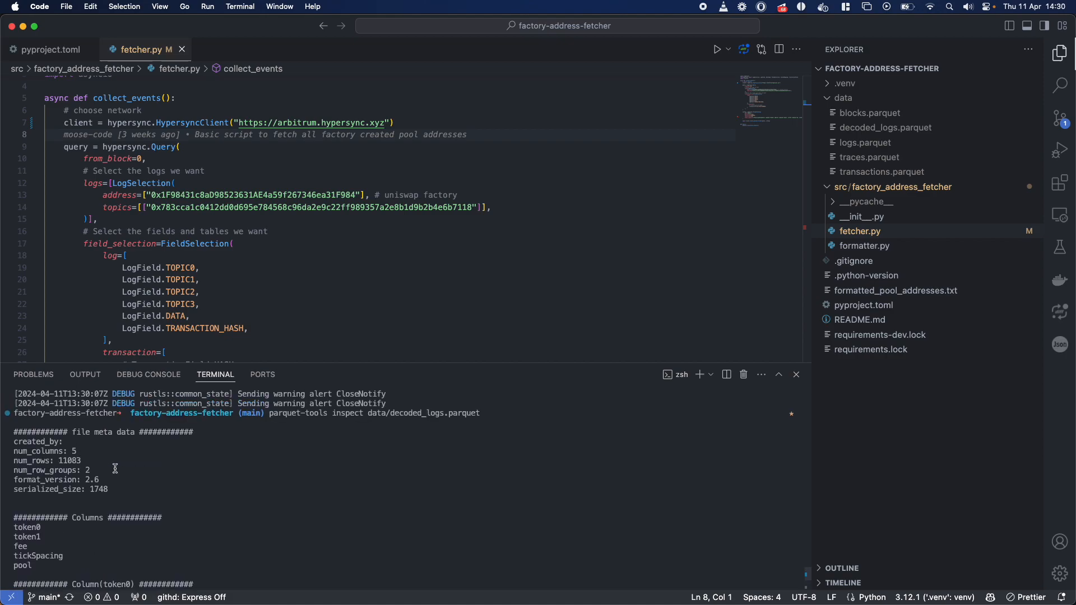
mouse_move(31, 531)
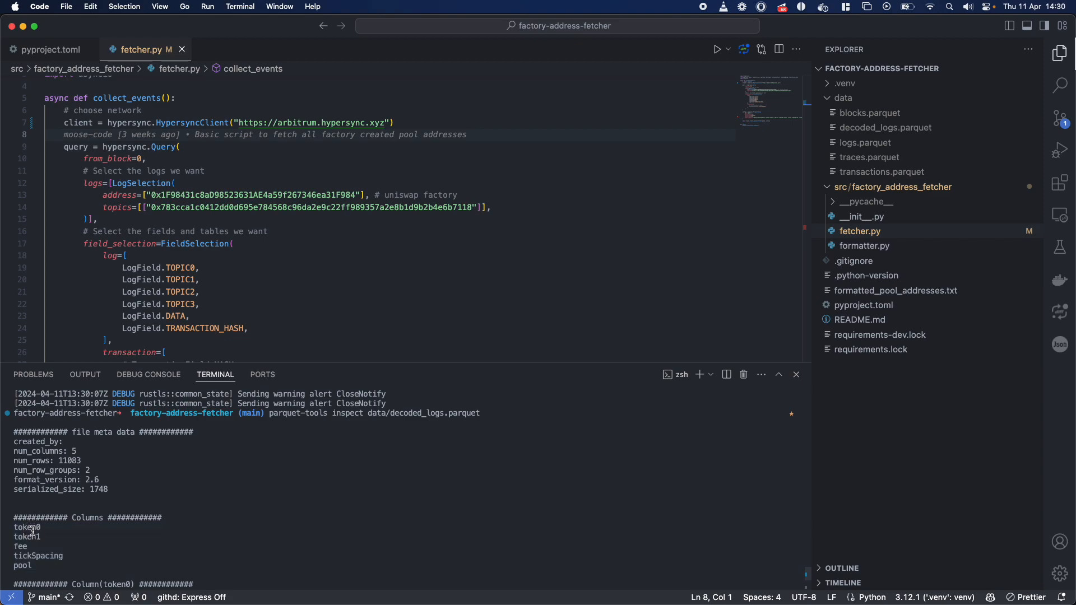
scroll(down, 3)
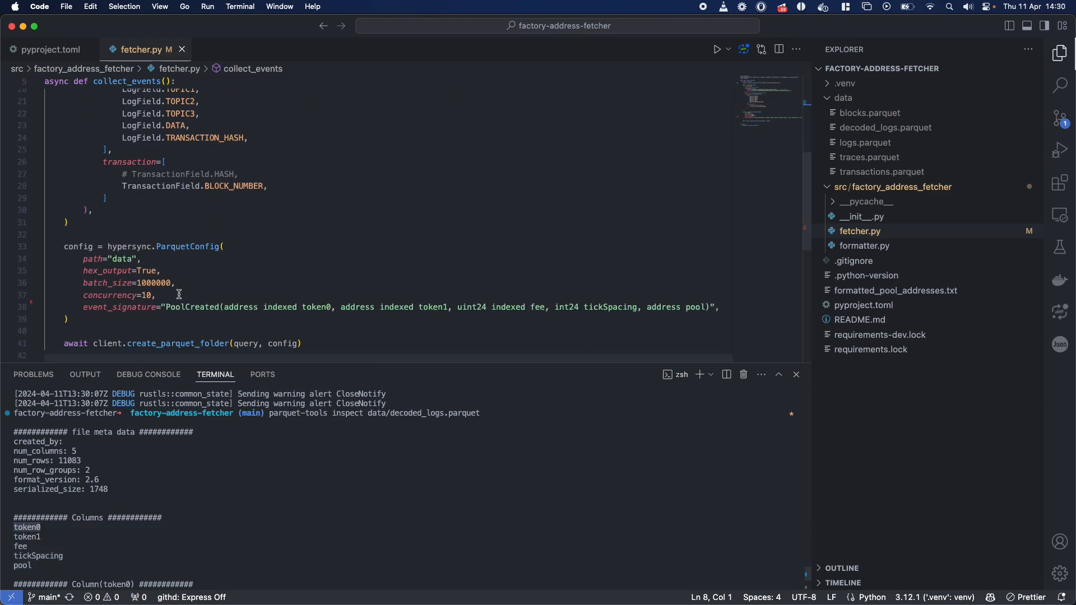
scroll(down, 3)
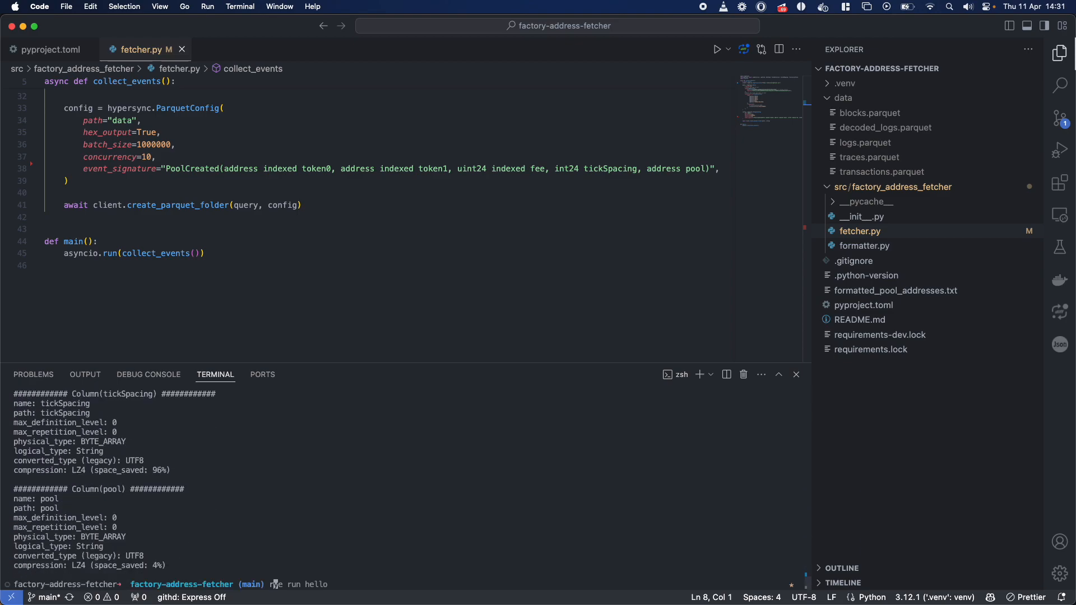
Step: Generate formatted_pool_addresses.txt with 'rye run formatter', skim its ~11,000 addresses, return to fetcher.py
text(formatter)
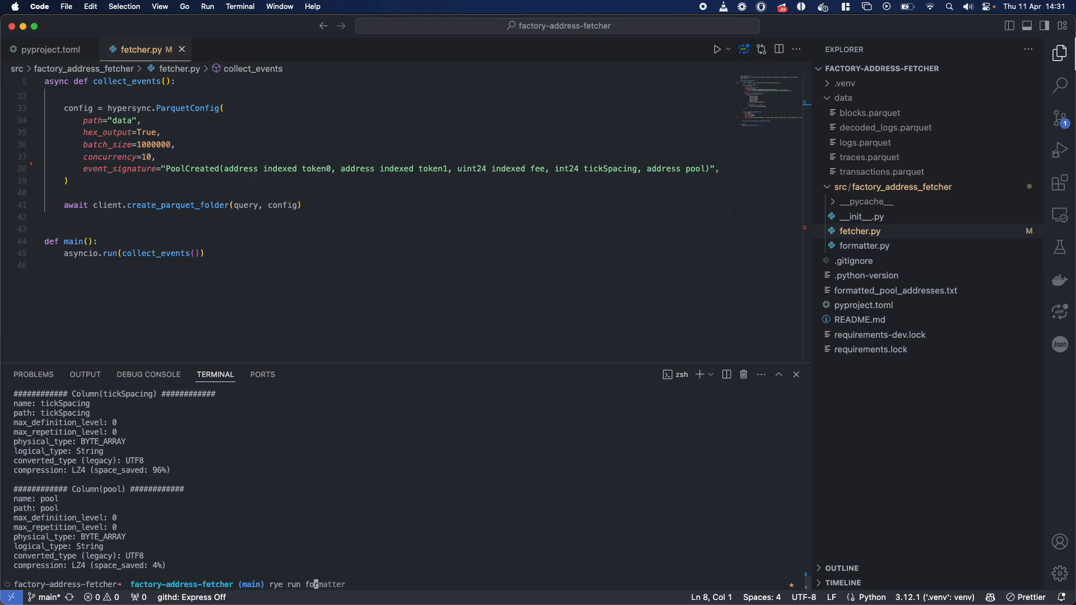
key(Return)
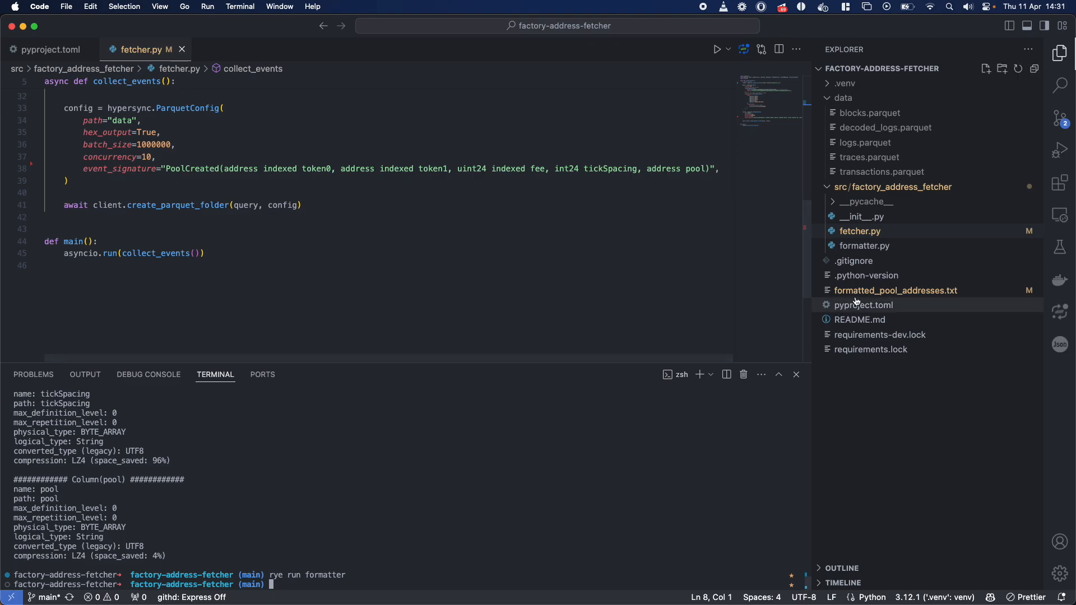
click(895, 291)
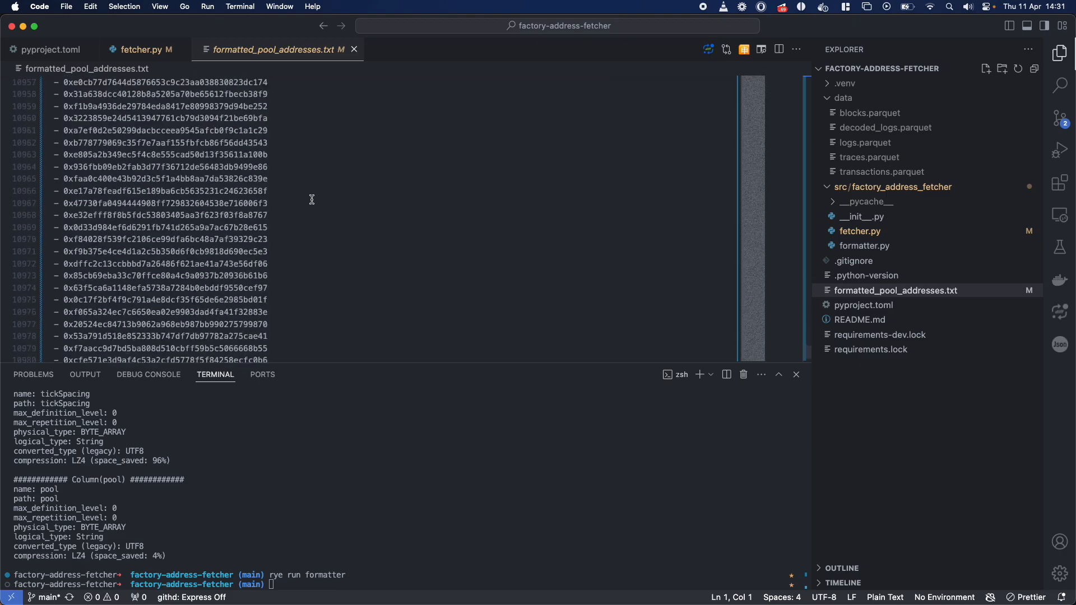
scroll(down, 3)
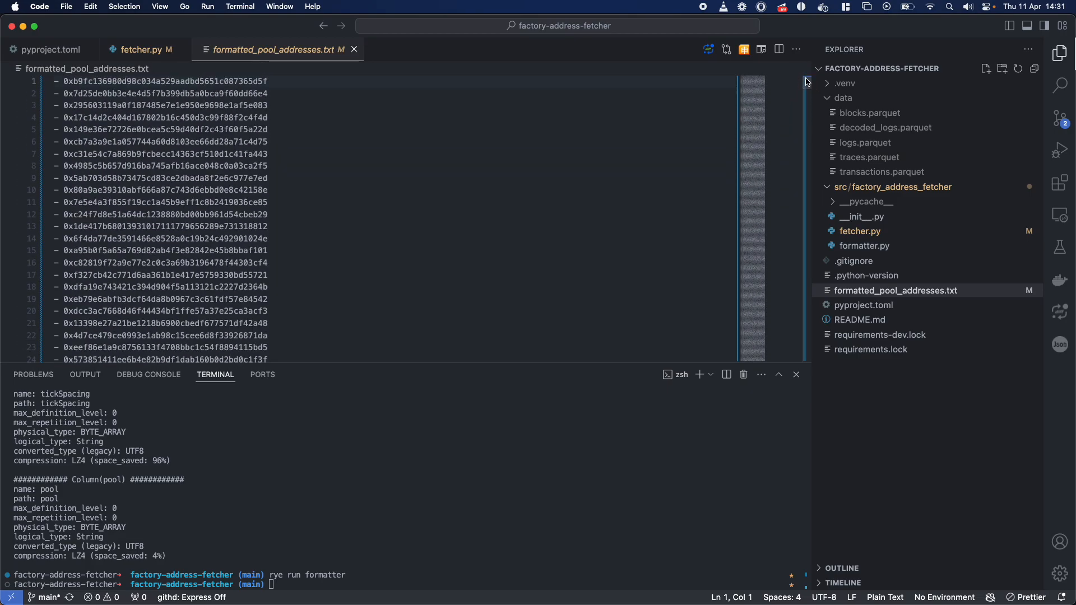
scroll(down, 3)
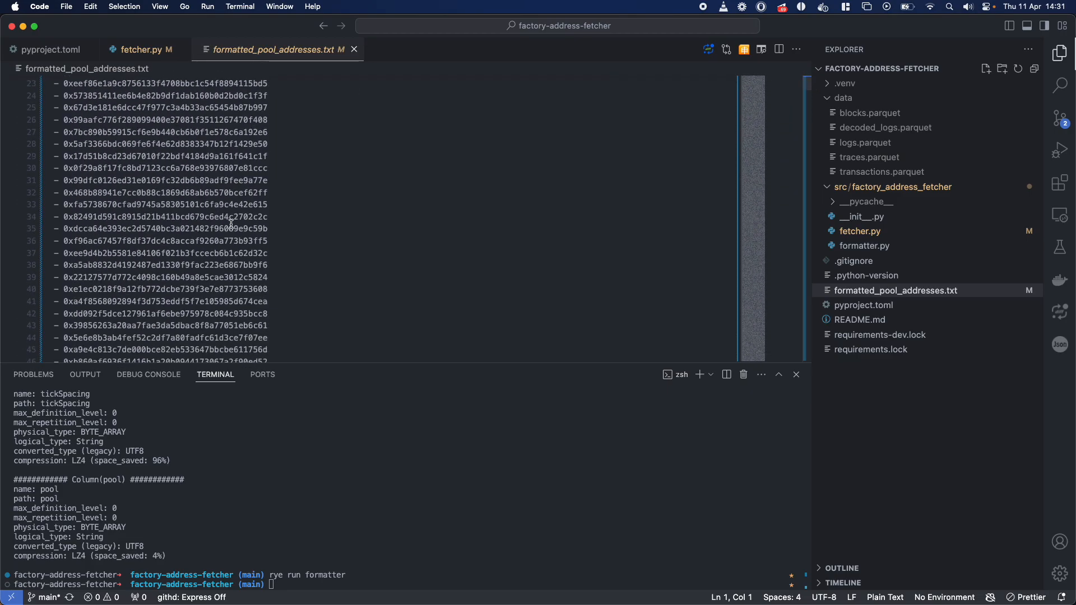
scroll(down, 3)
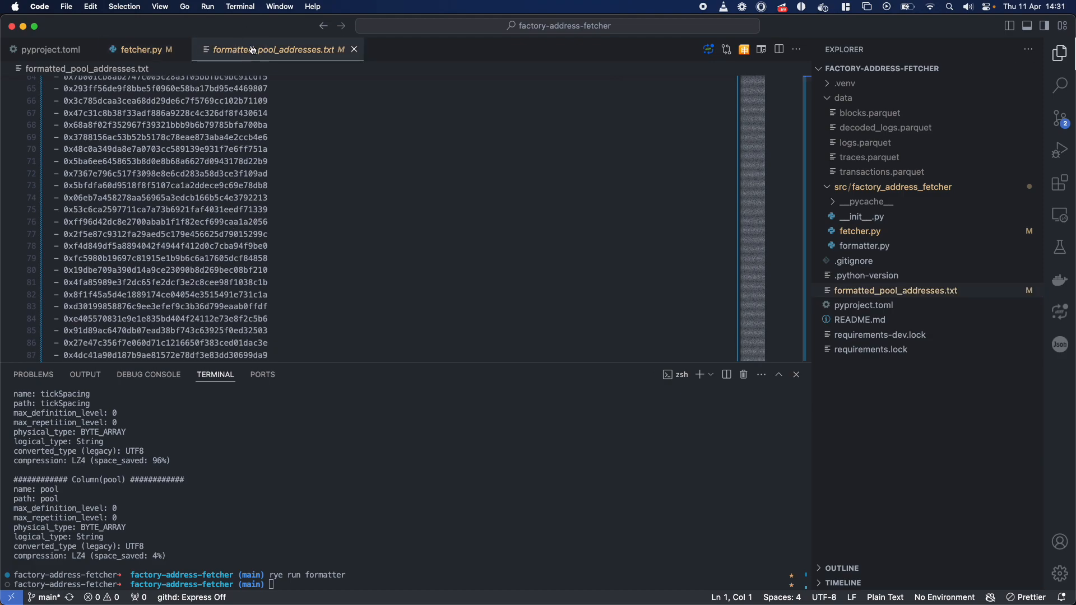
click(140, 49)
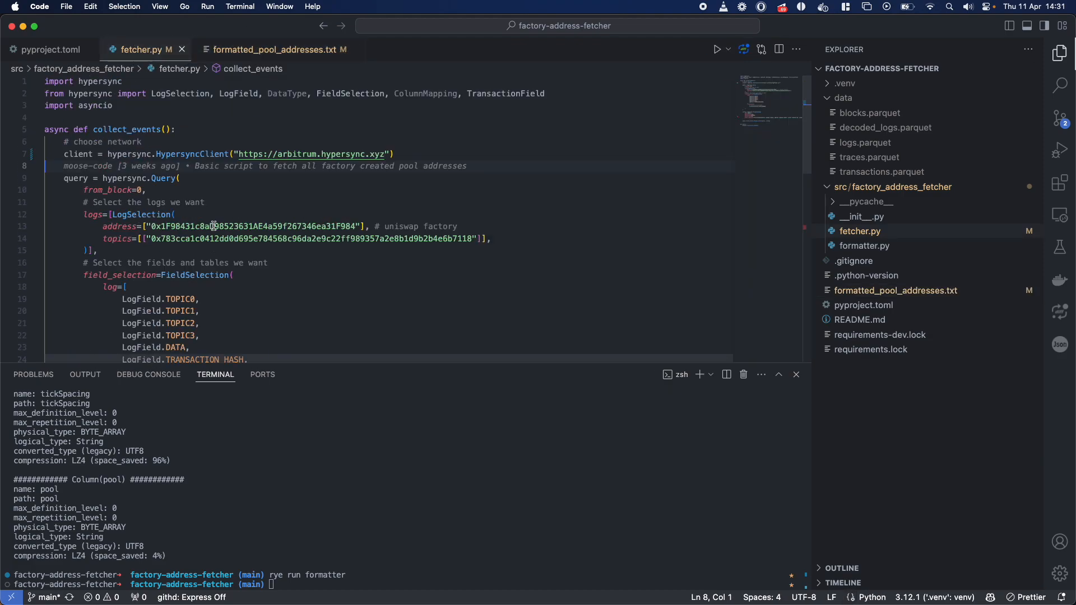
mouse_move(287, 368)
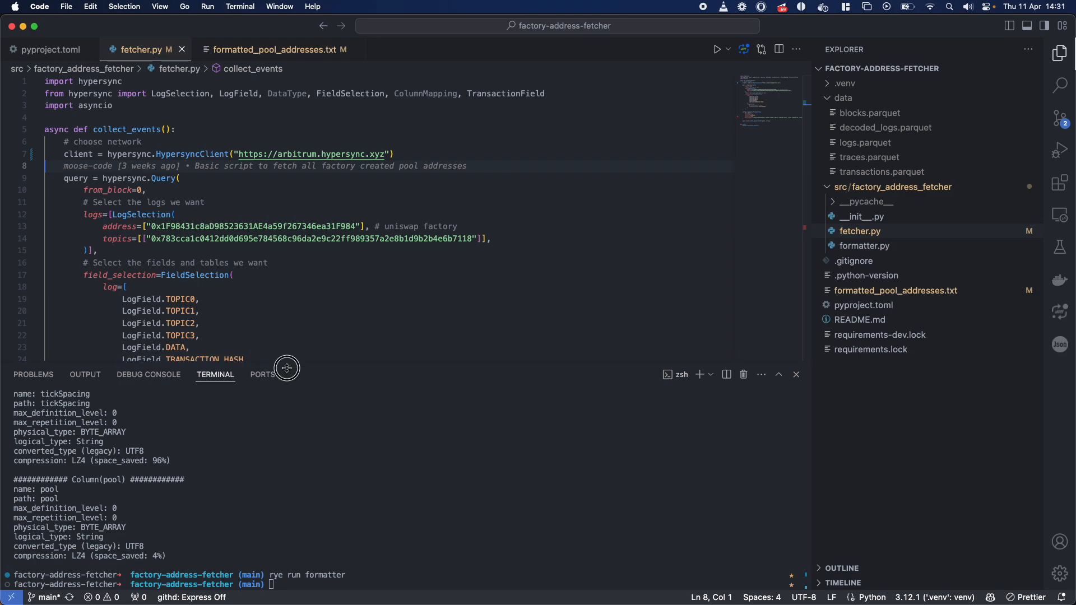
Step: Switch the HypersyncClient URL network to polygon and eth, then back to arbitrum
click(37, 178)
text(polygon)
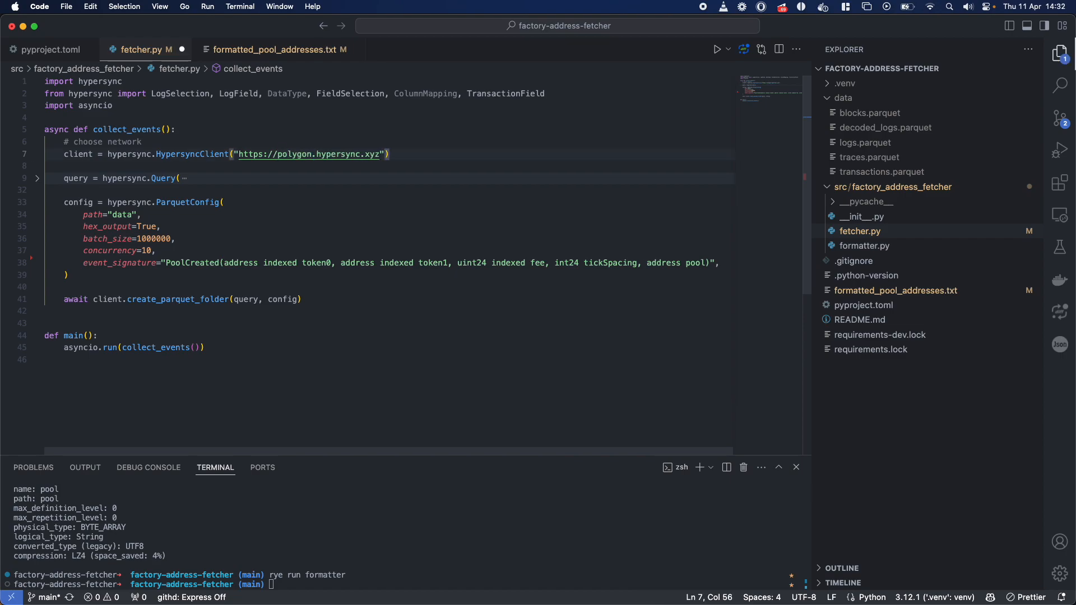
double_click(297, 154)
text(eth)
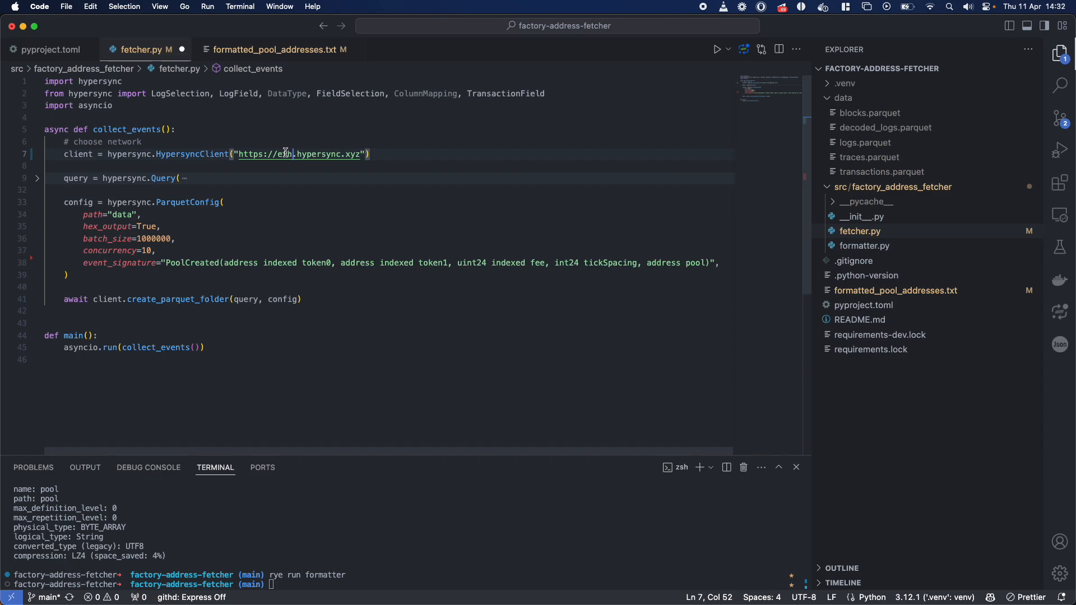
text(arbitrum)
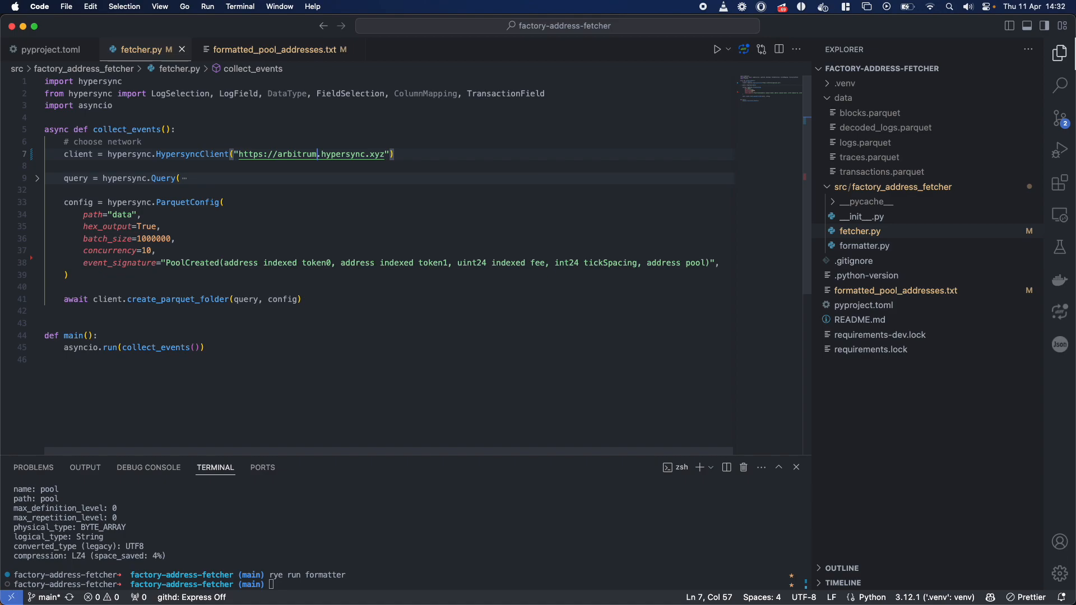
mouse_move(199, 153)
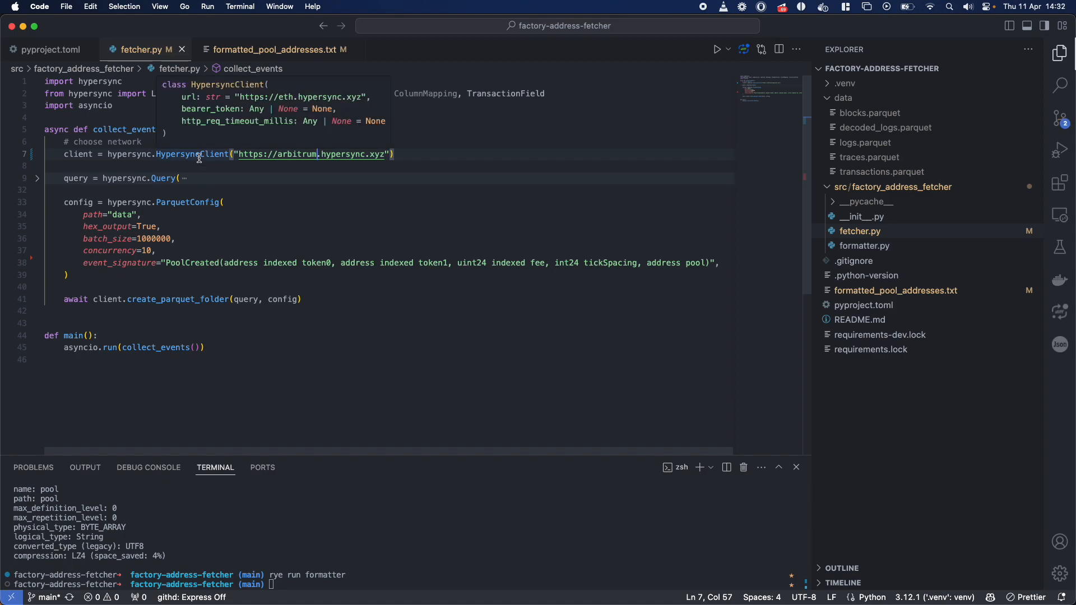
click(38, 181)
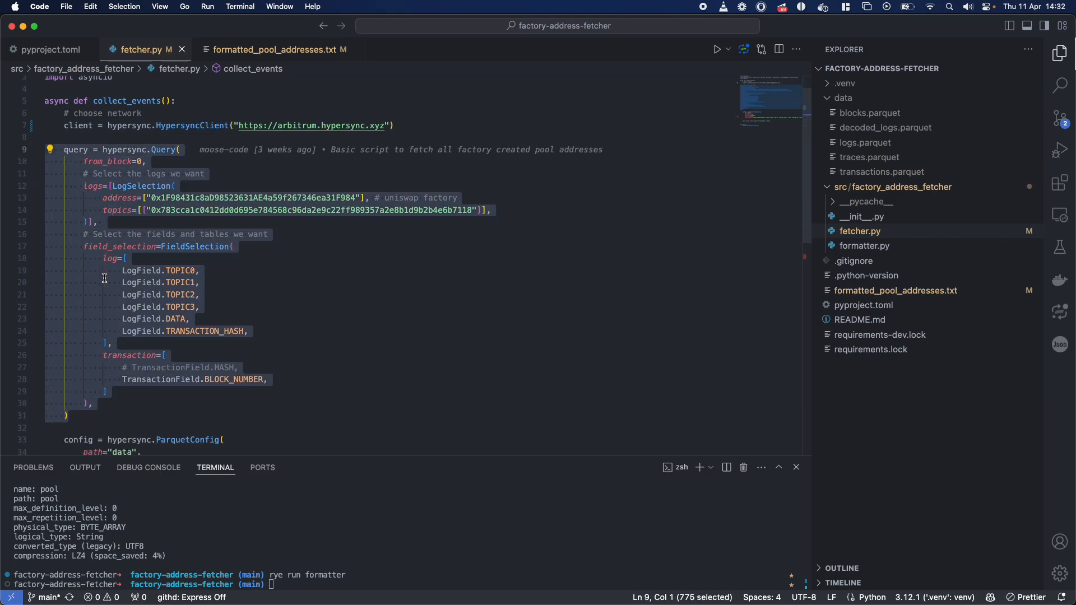
click(117, 210)
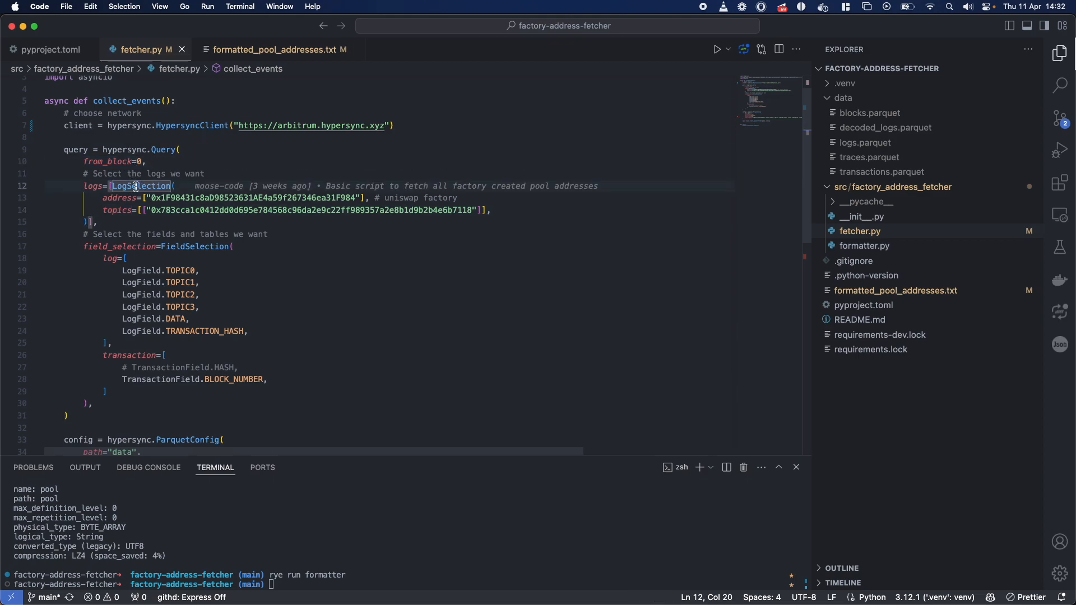
mouse_move(125, 220)
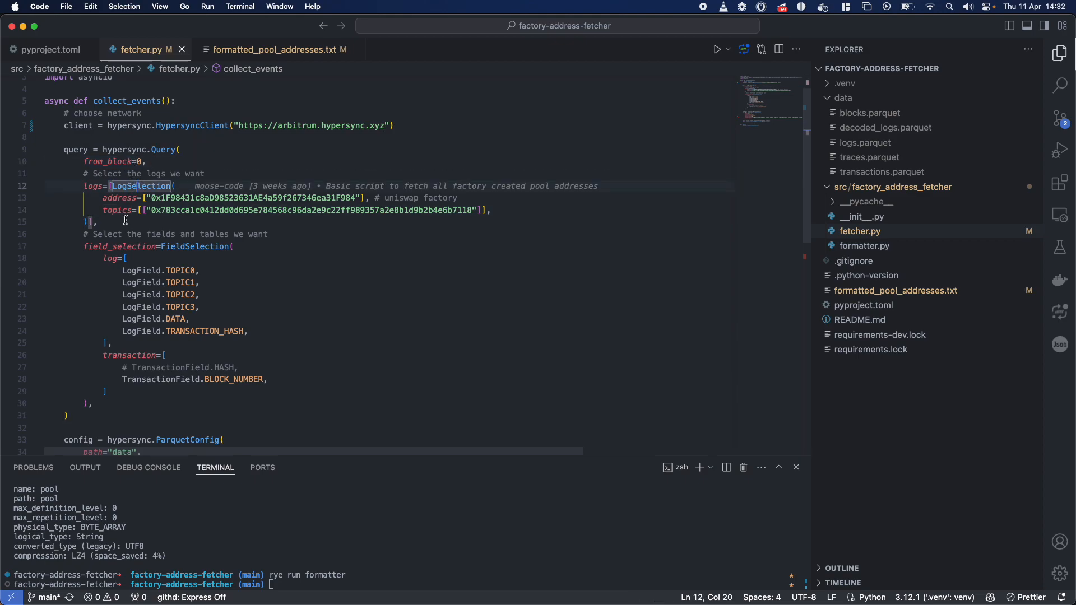
click(130, 247)
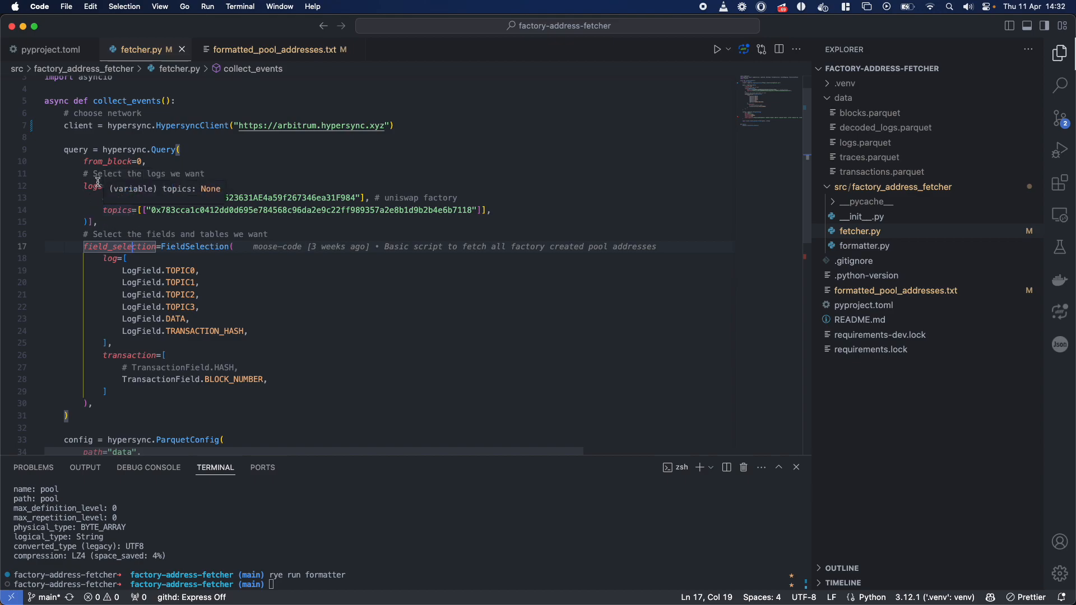
mouse_move(96, 190)
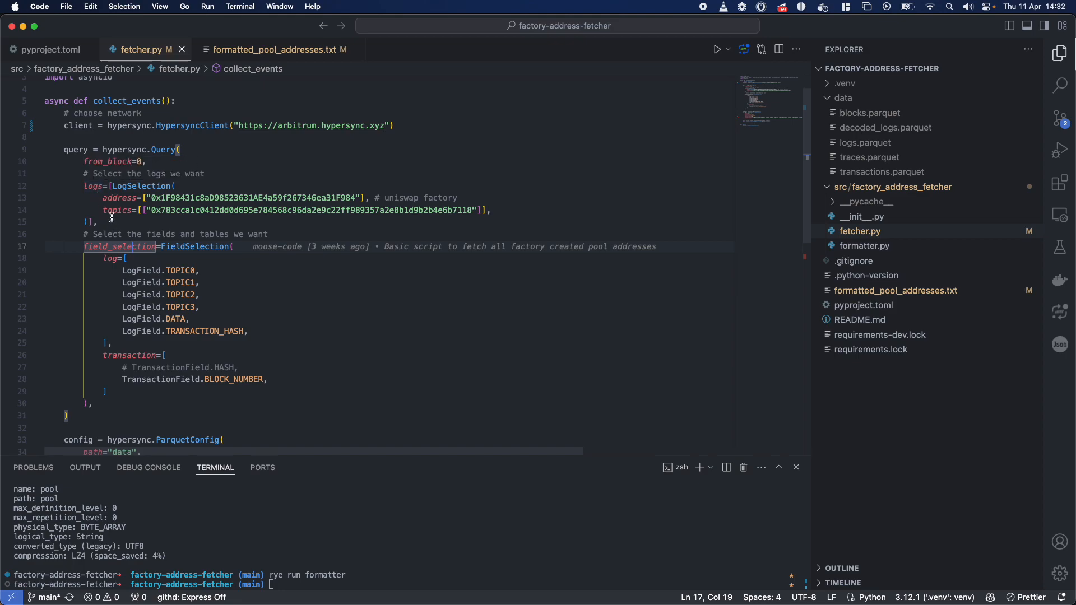
mouse_move(107, 227)
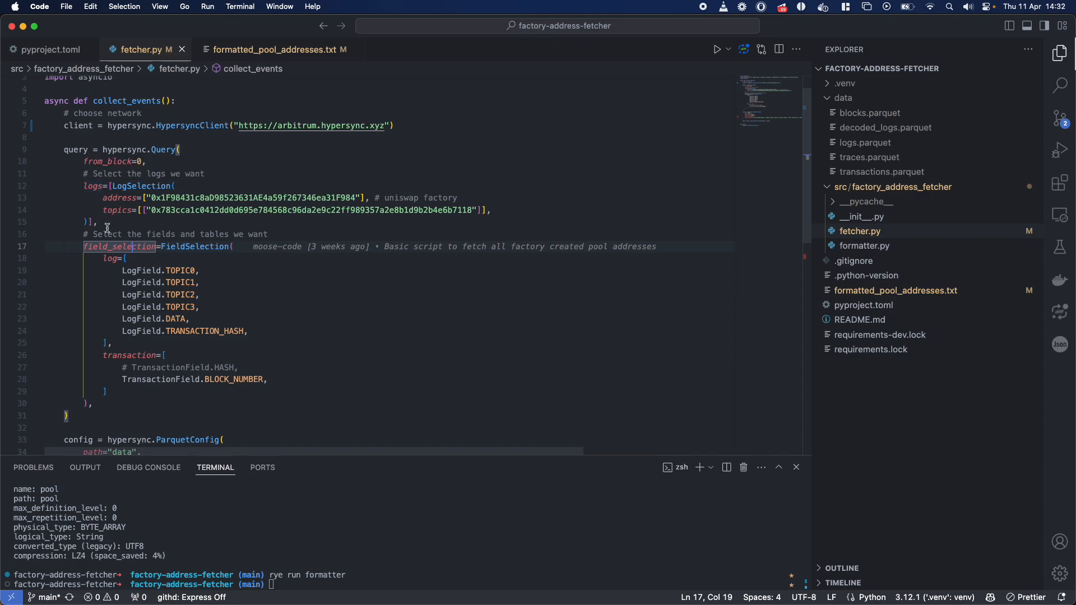
mouse_move(77, 187)
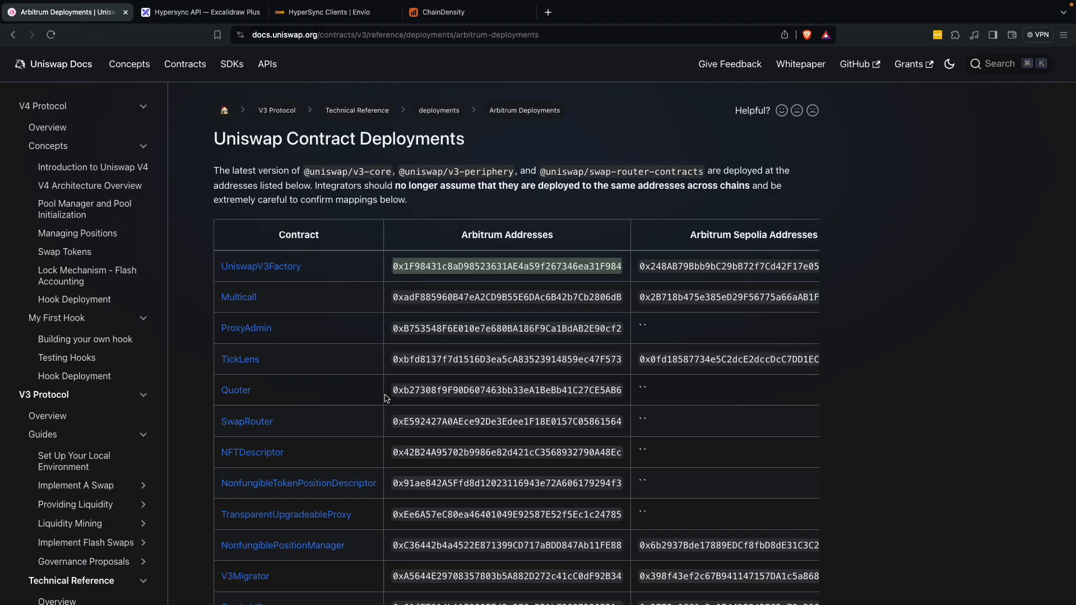
mouse_move(431, 269)
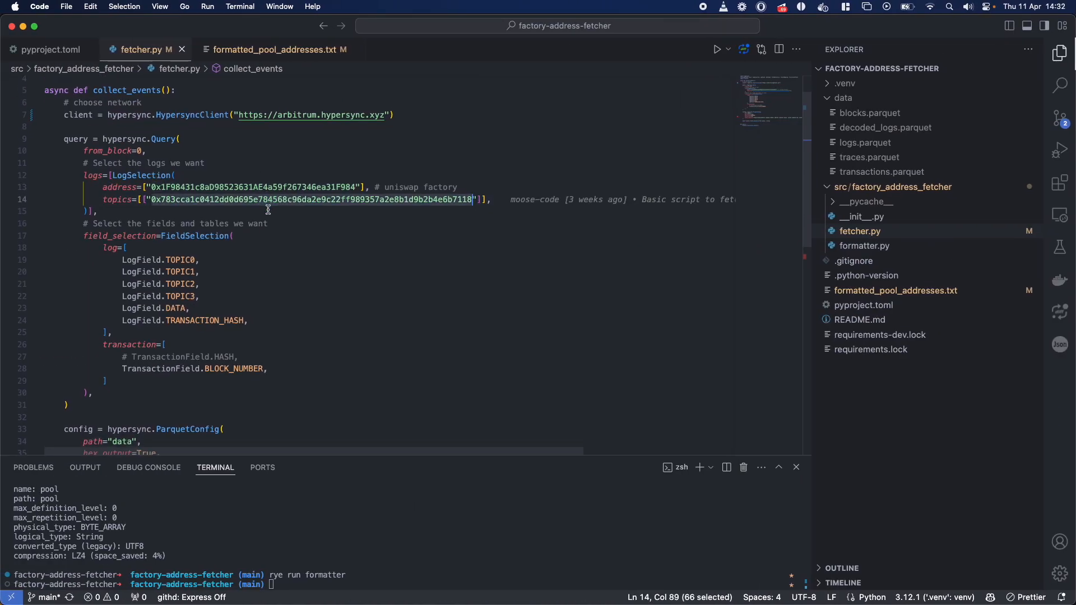
scroll(down, 3)
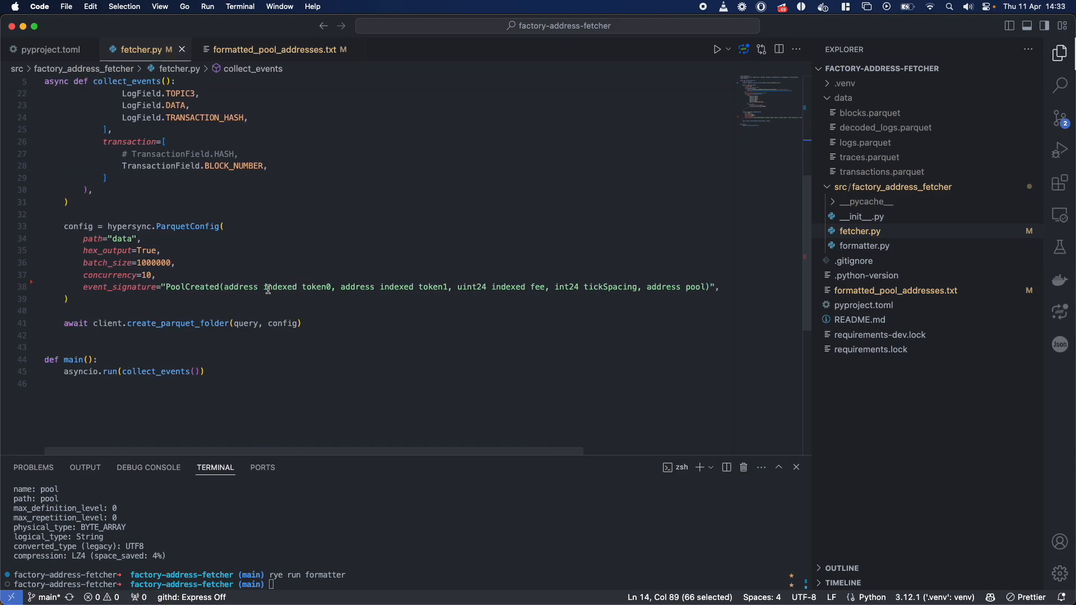
scroll(up, 3)
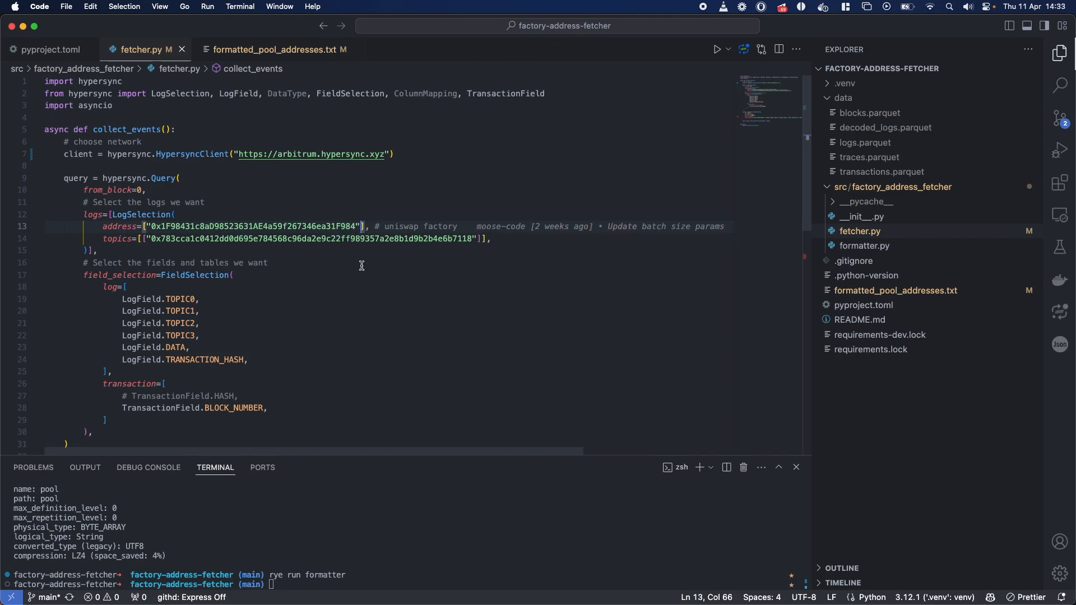
mouse_move(372, 270)
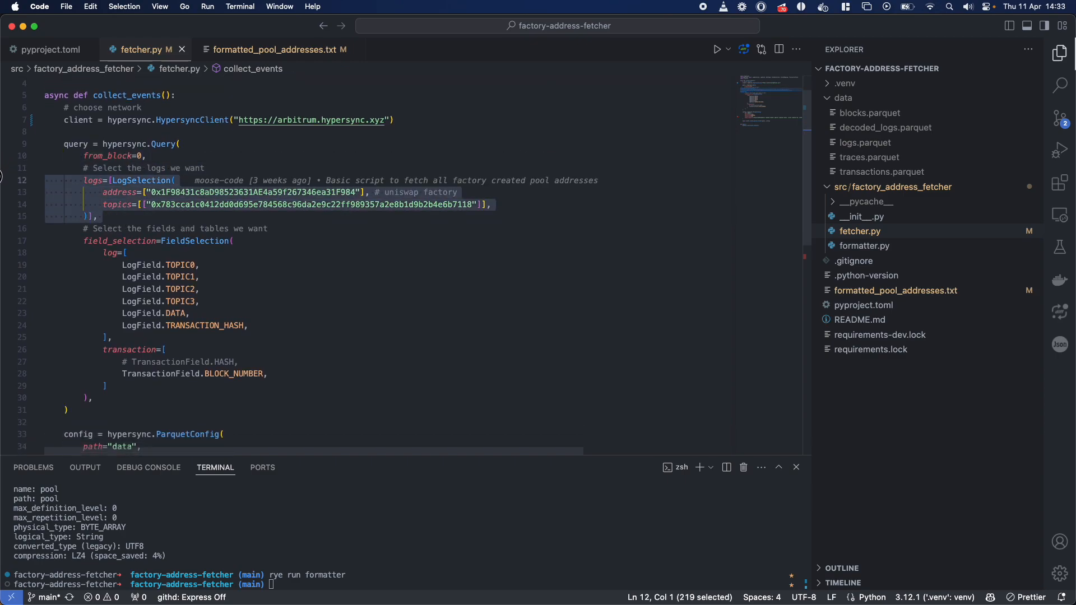
mouse_move(120, 241)
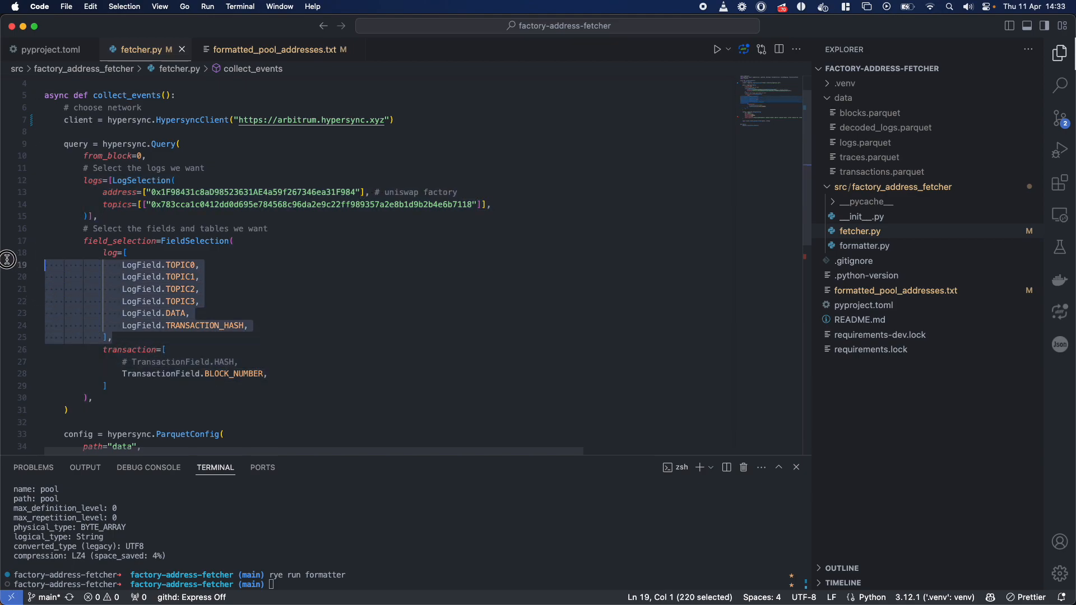
click(103, 386)
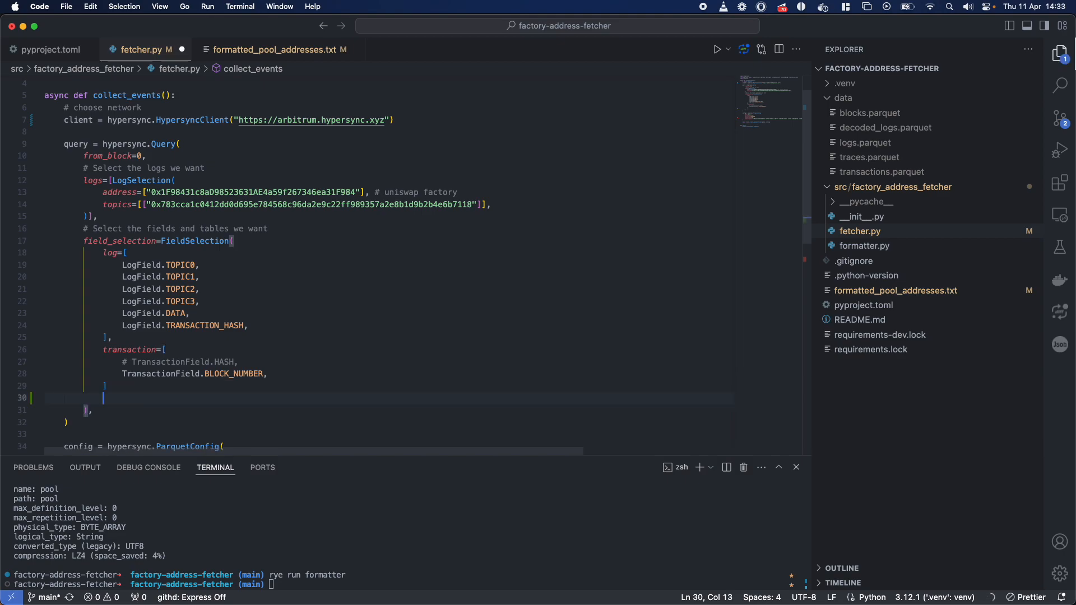
text(blocks={)
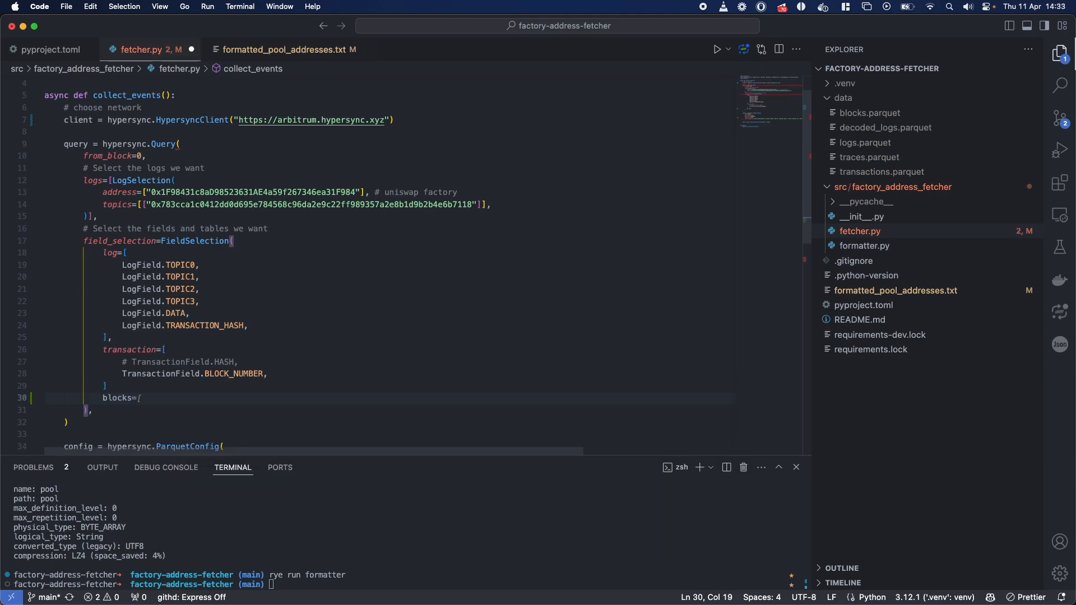
text(()
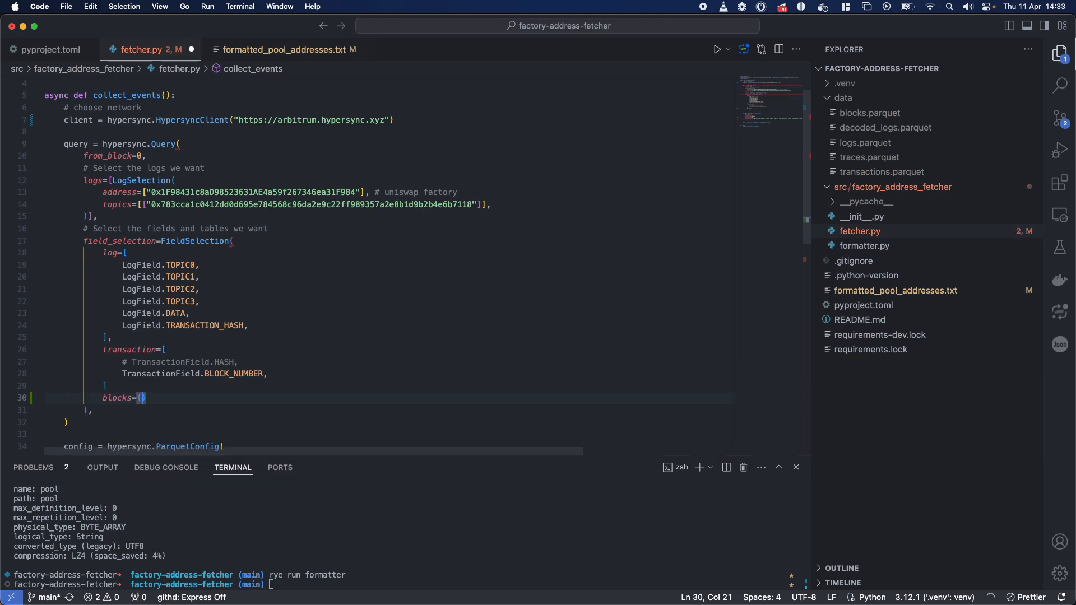
text(block=)
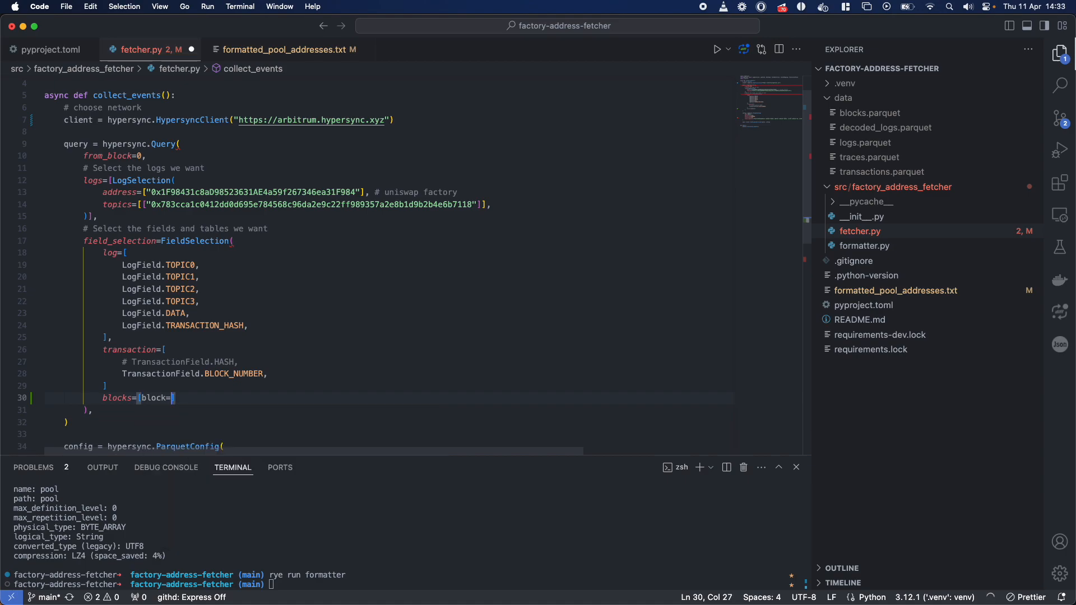
key(enter)
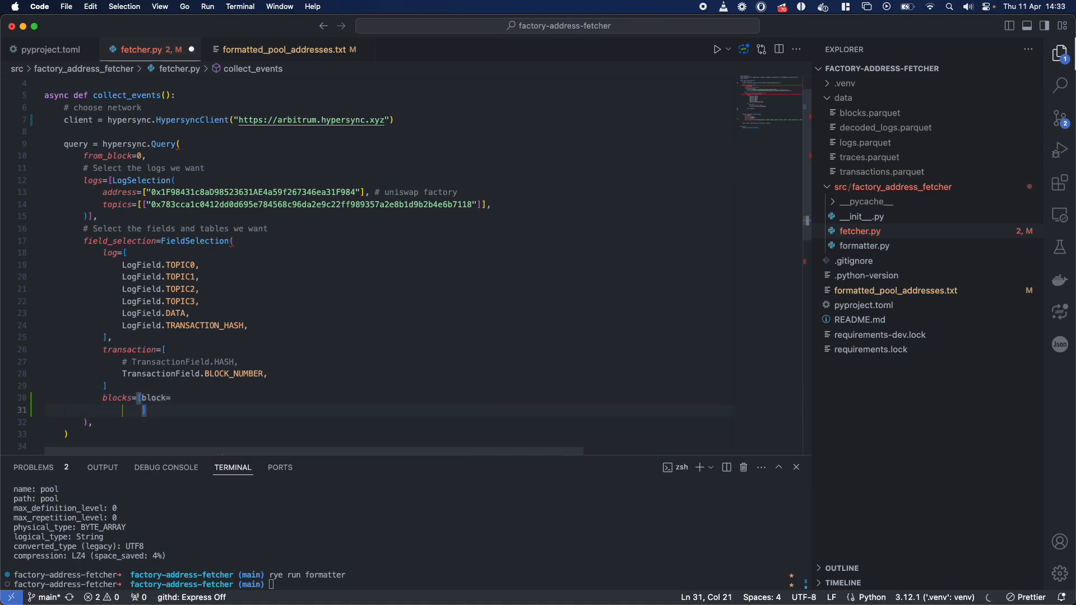
text(TransactionField.BLOCK_NUMBER)
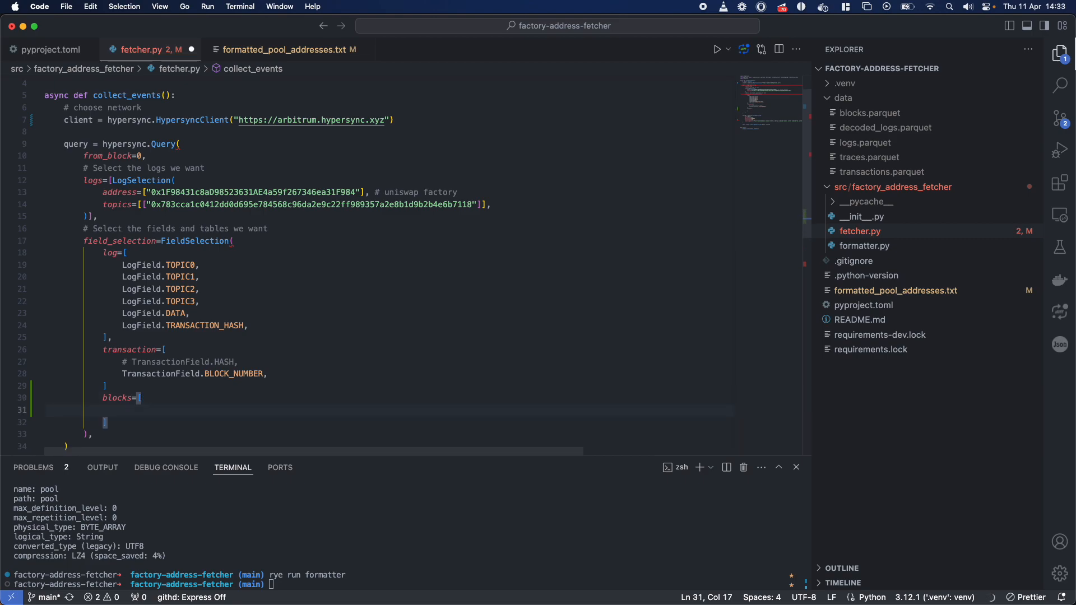
text(BlockField)
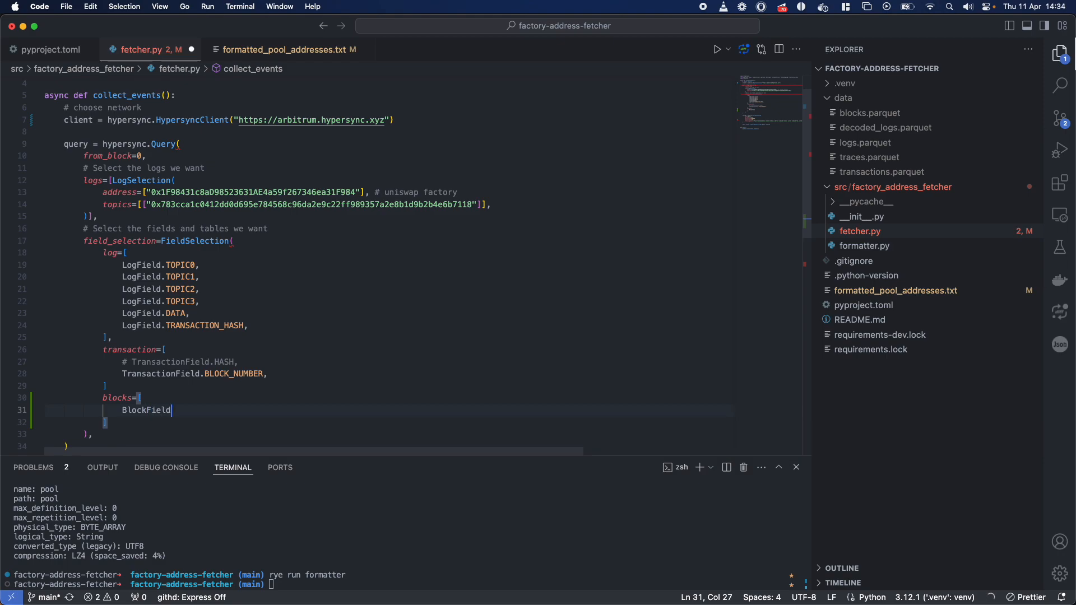
text(.)
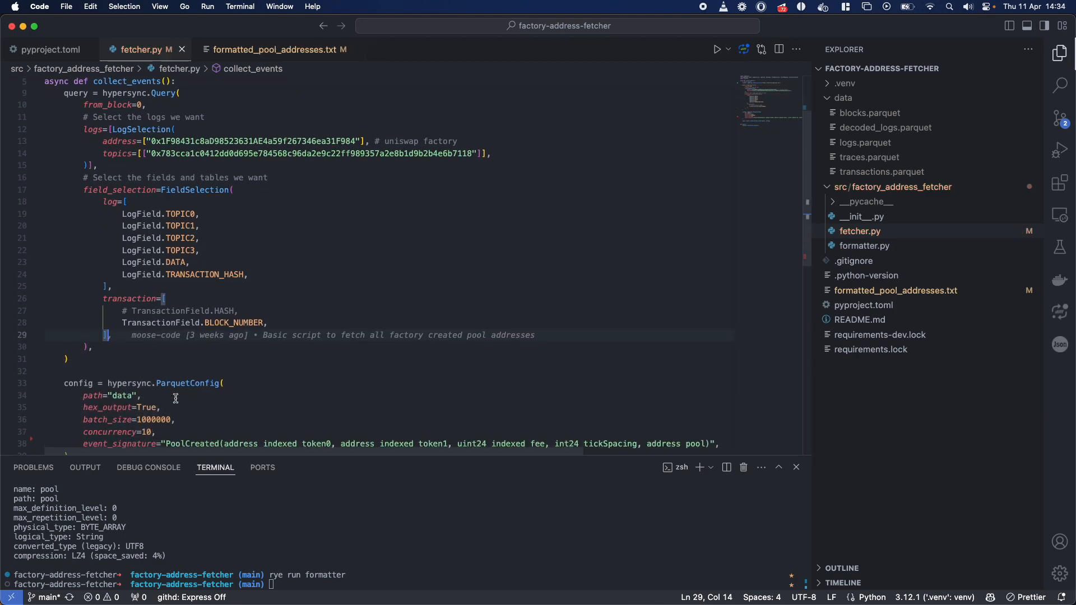
Step: Raise batch_size to 10000000, rerun 'rye run hello', then revert it to 1000000
scroll(down, 3)
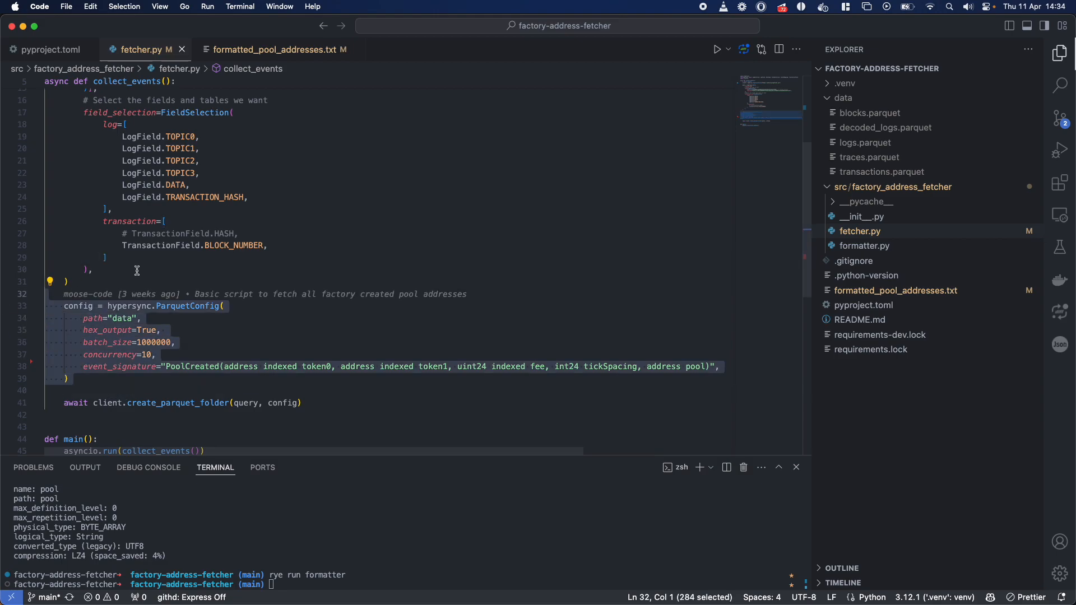
click(119, 320)
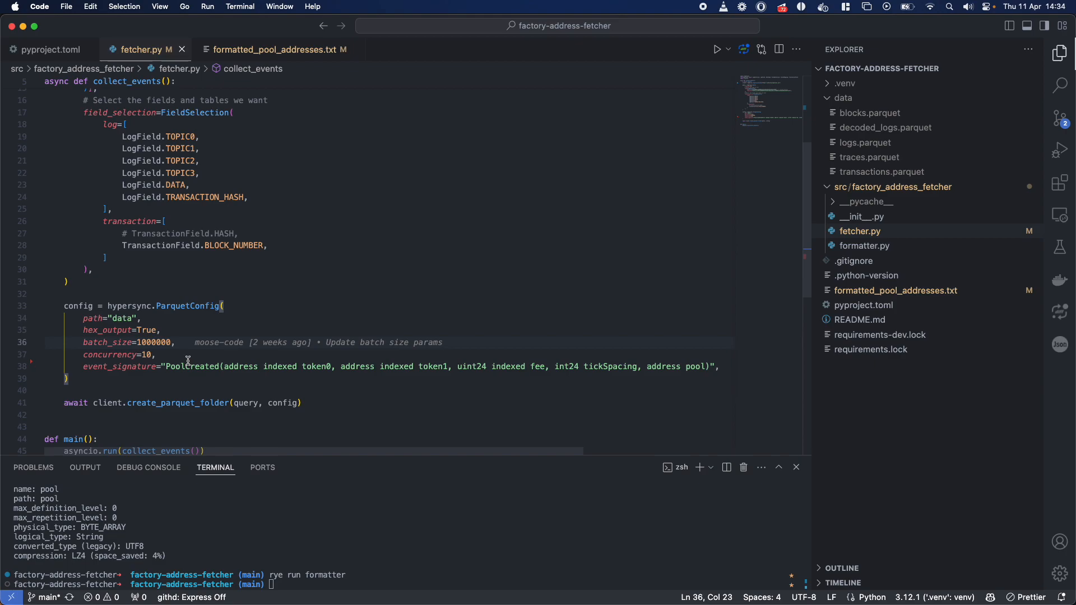
mouse_move(176, 354)
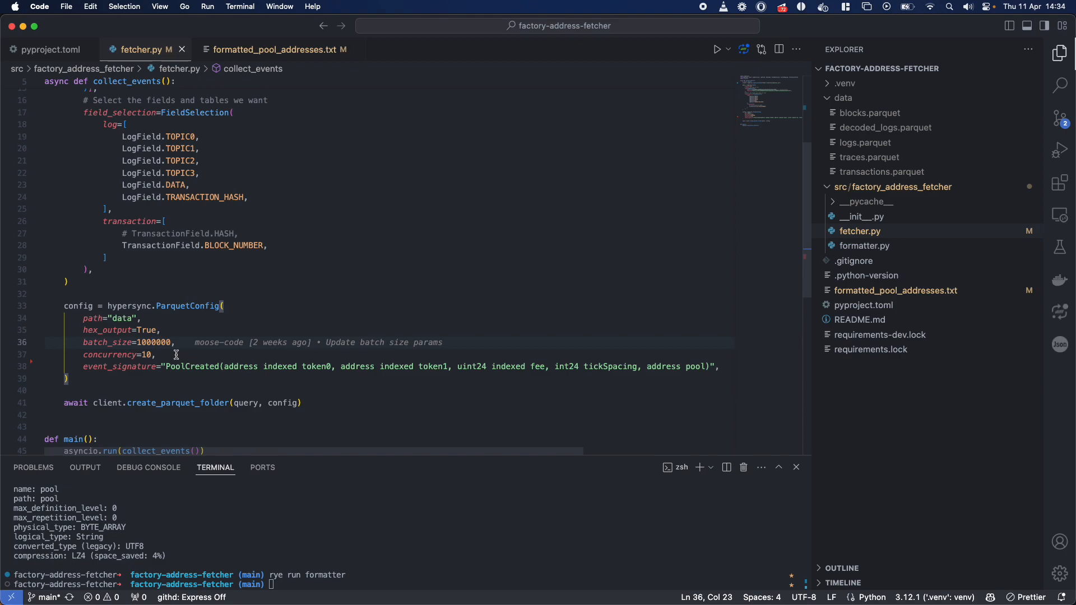
text(0)
click(395, 584)
text(rye run hello)
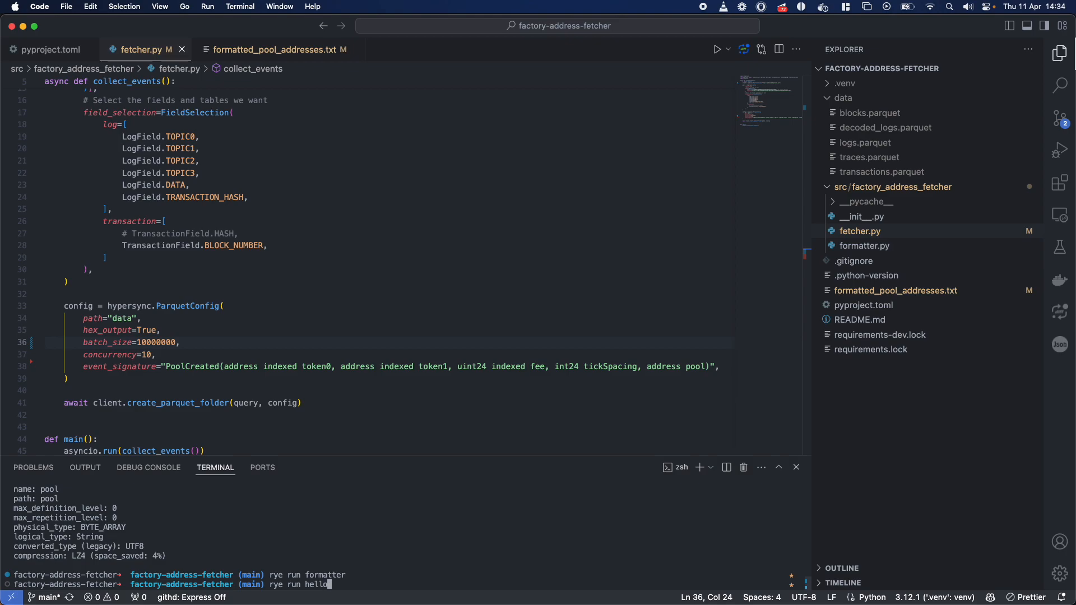
key(Return)
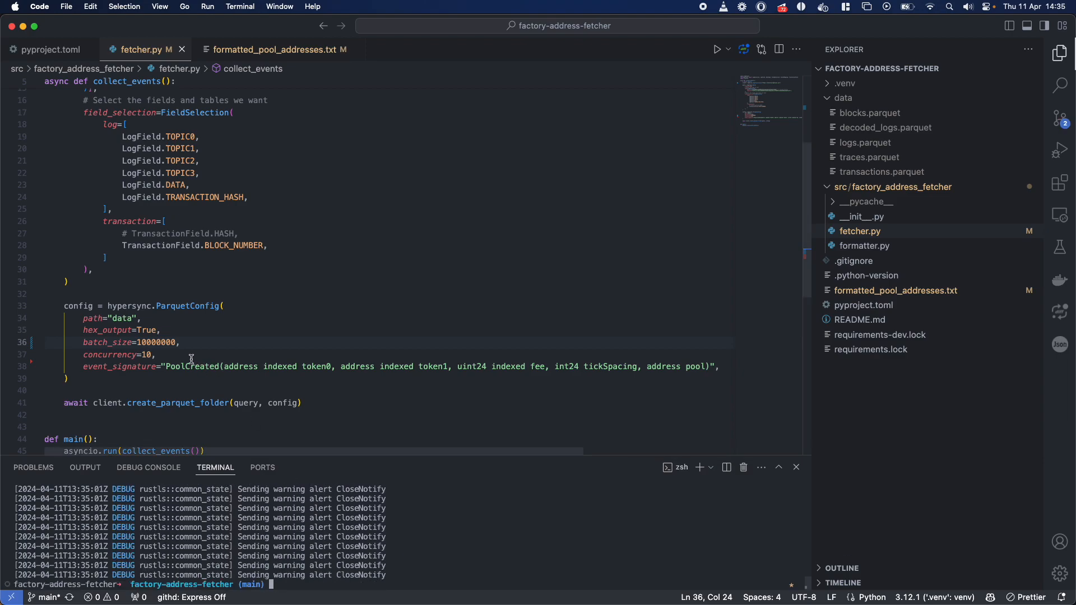
key(Backspace)
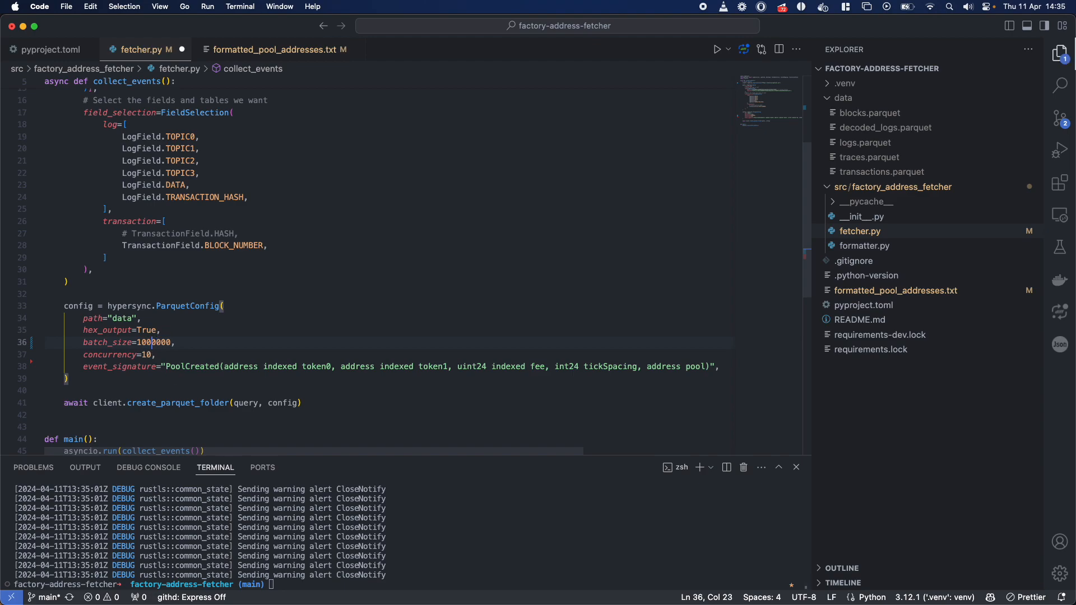
Step: Save fetcher.py with batch_size 1000000 and trace ParquetConfig into create_parquet_folder(query, config)
click(182, 366)
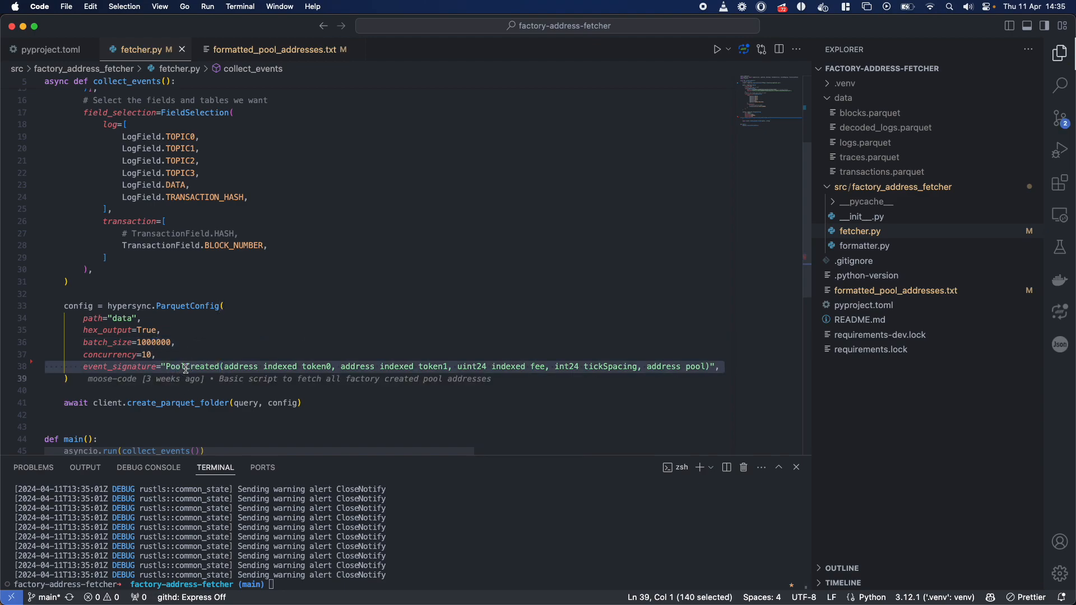
mouse_move(120, 367)
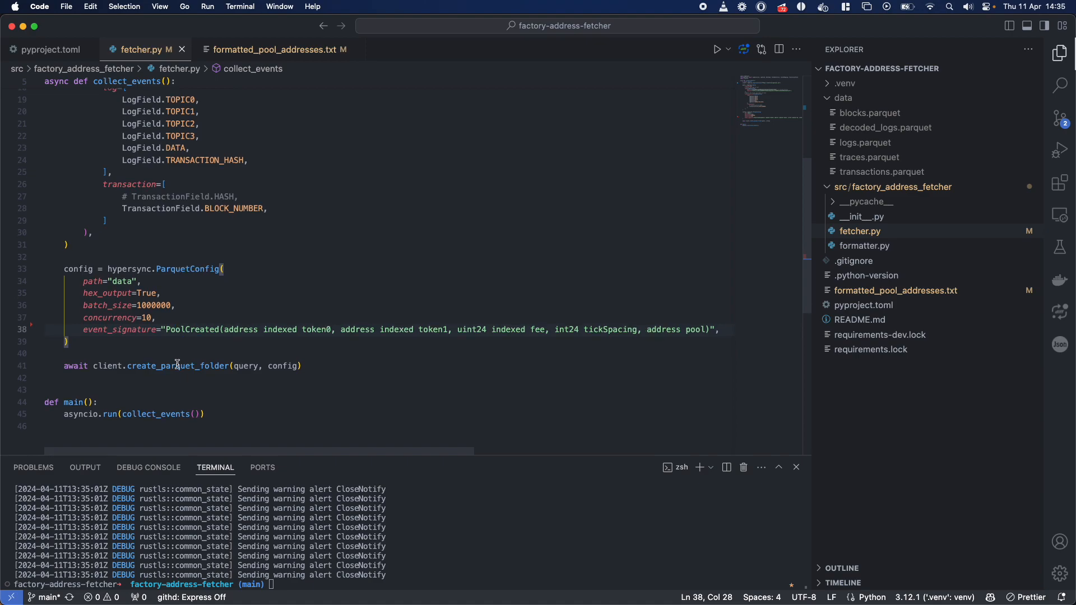
scroll(up, 3)
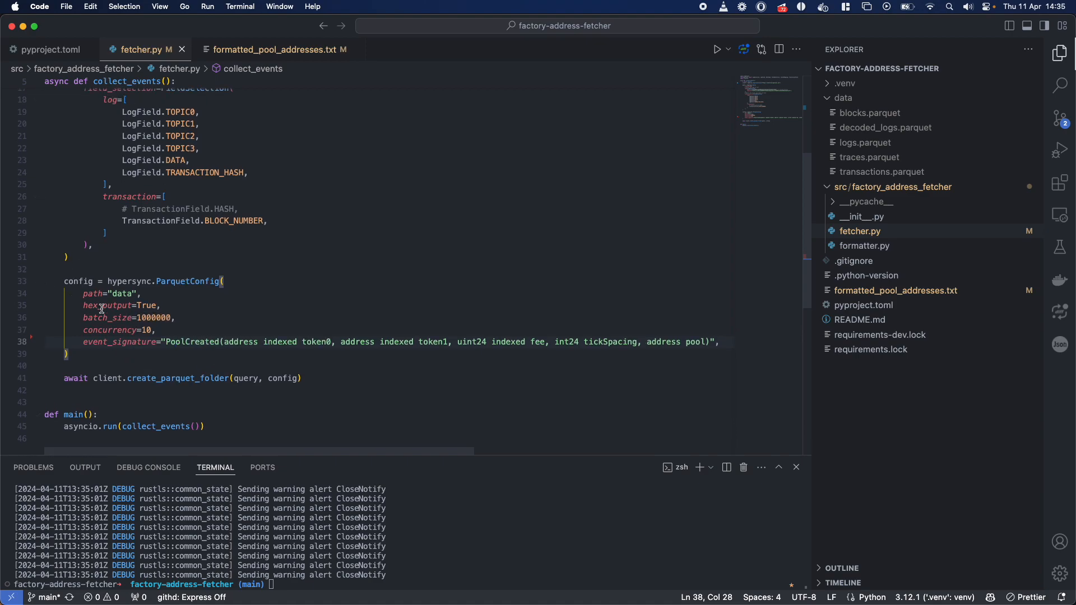
scroll(up, 3)
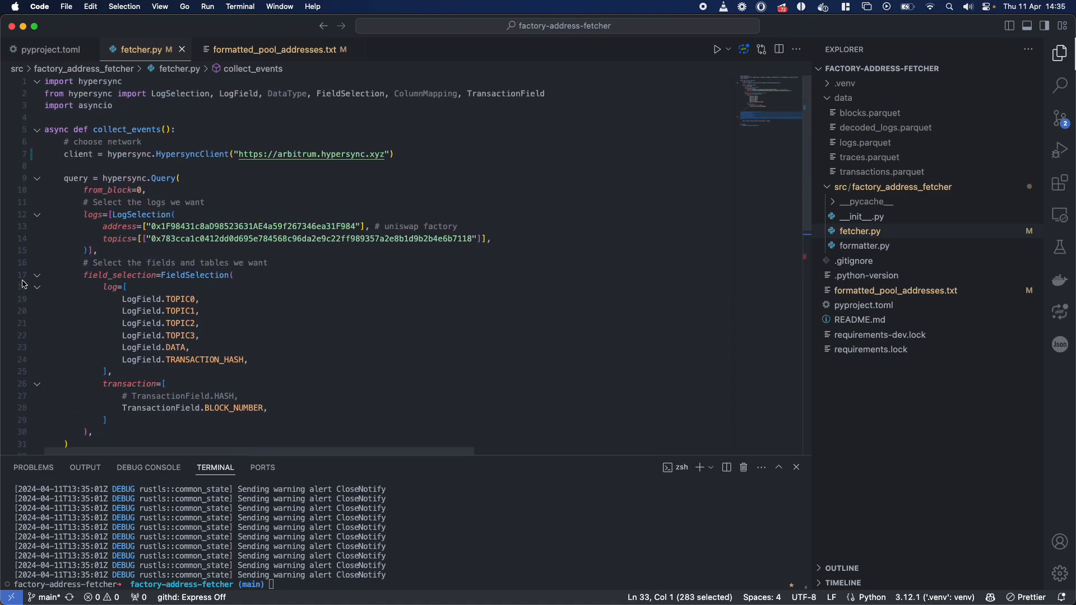
scroll(down, 3)
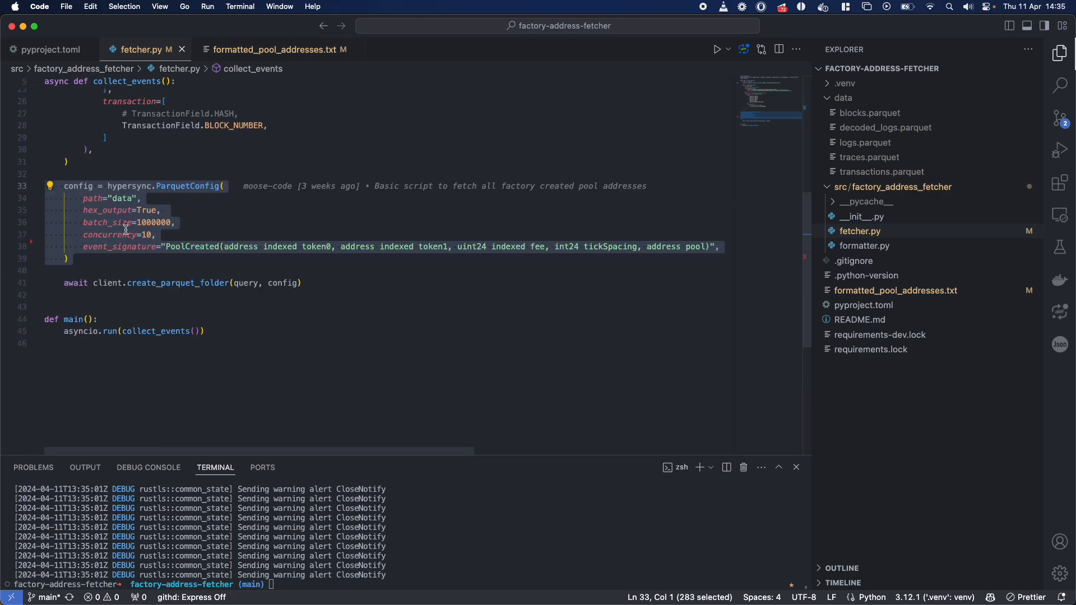
click(180, 282)
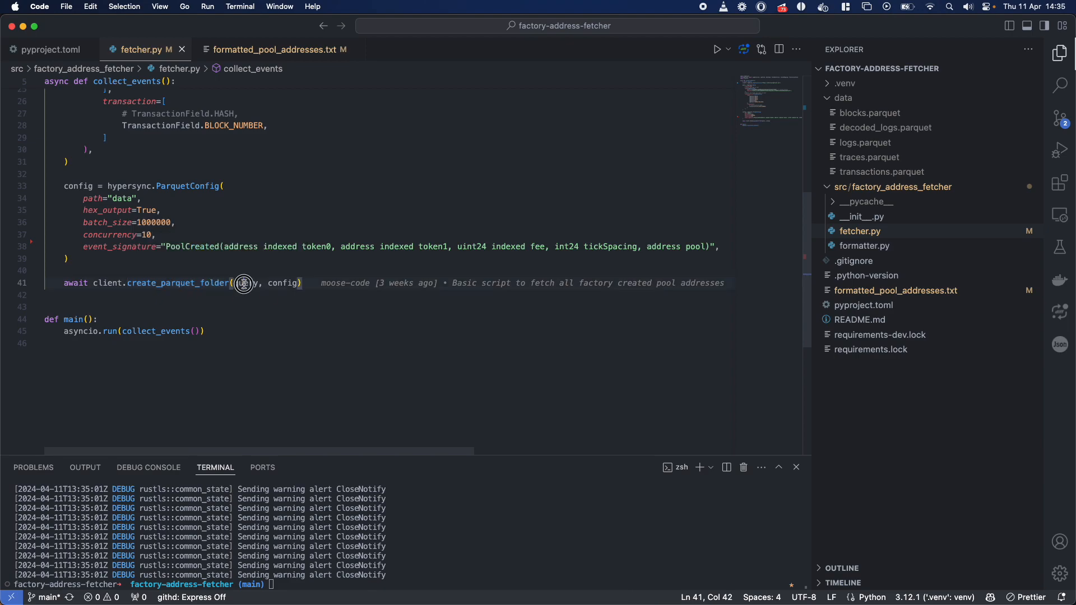
double_click(281, 283)
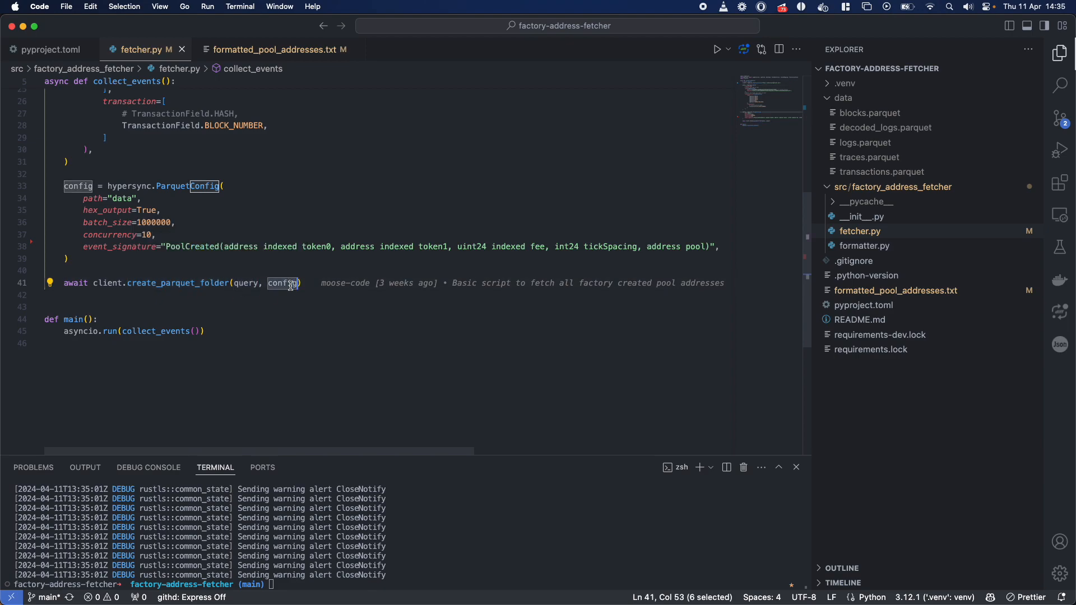
mouse_move(536, 221)
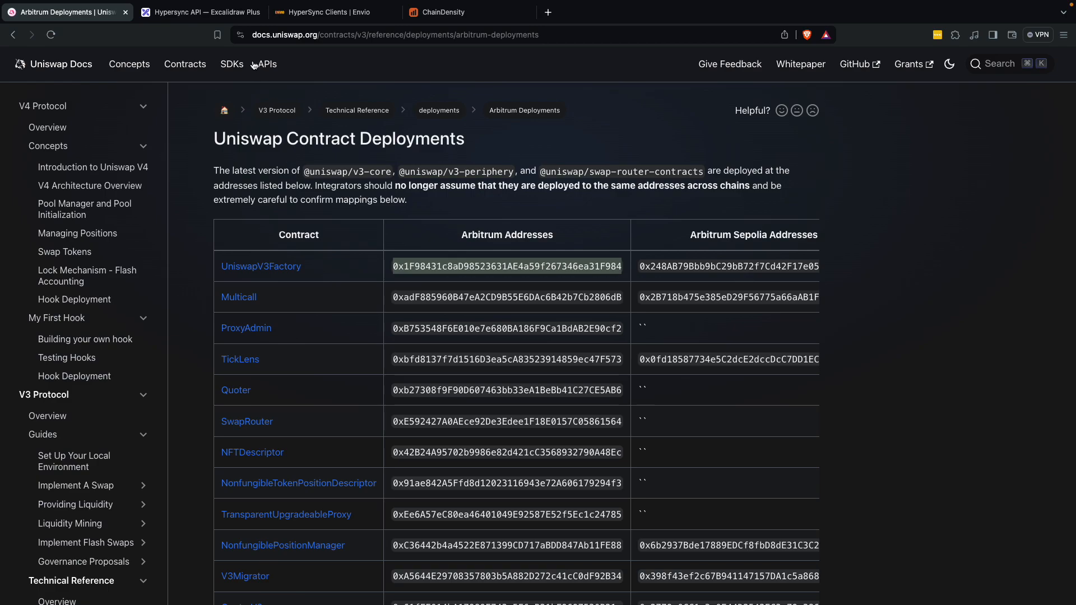
Step: Switch to the HyperSync Clients | Envio tab and scroll its NodeJS, Python and Rust sections
click(321, 11)
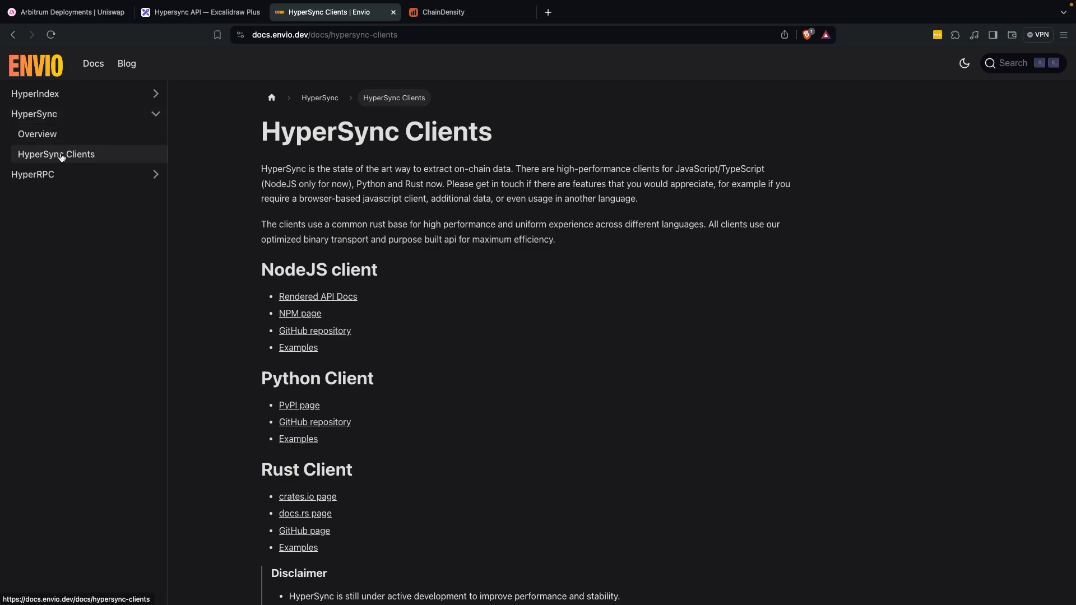
scroll(down, 3)
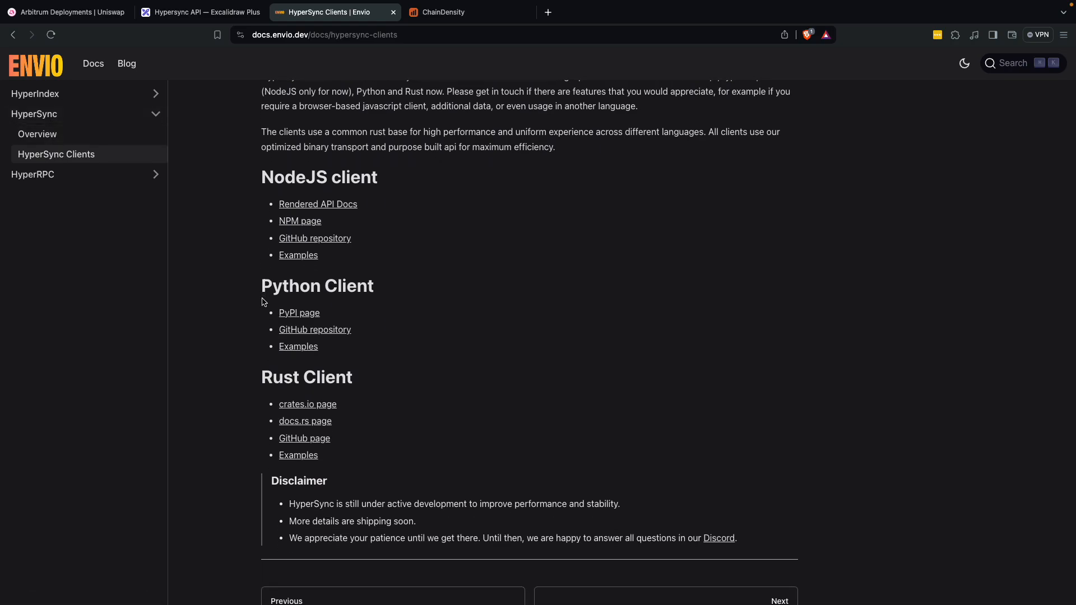
scroll(up, 3)
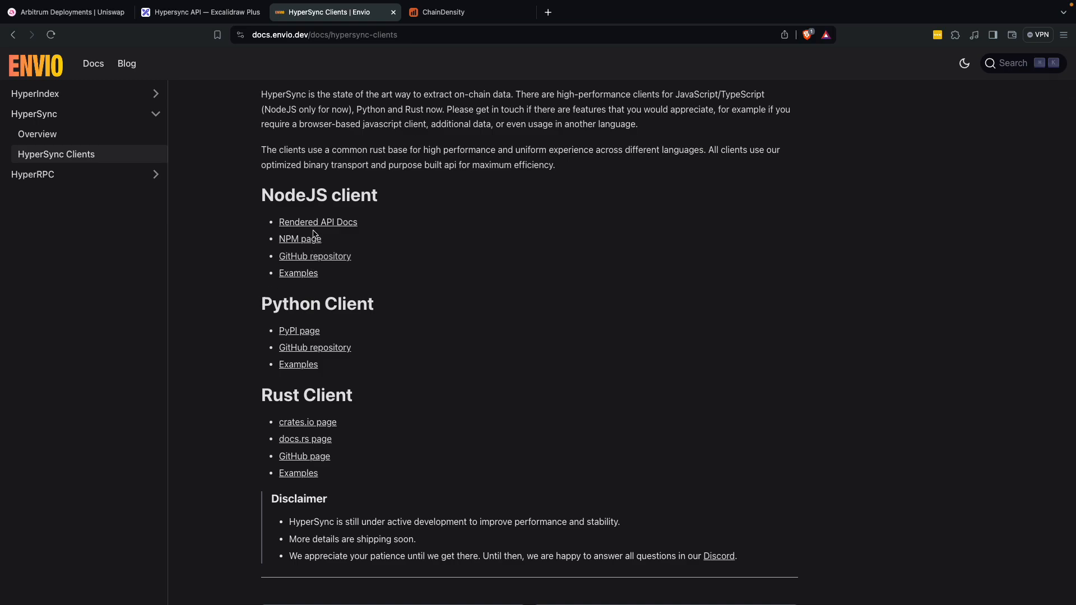
mouse_move(294, 373)
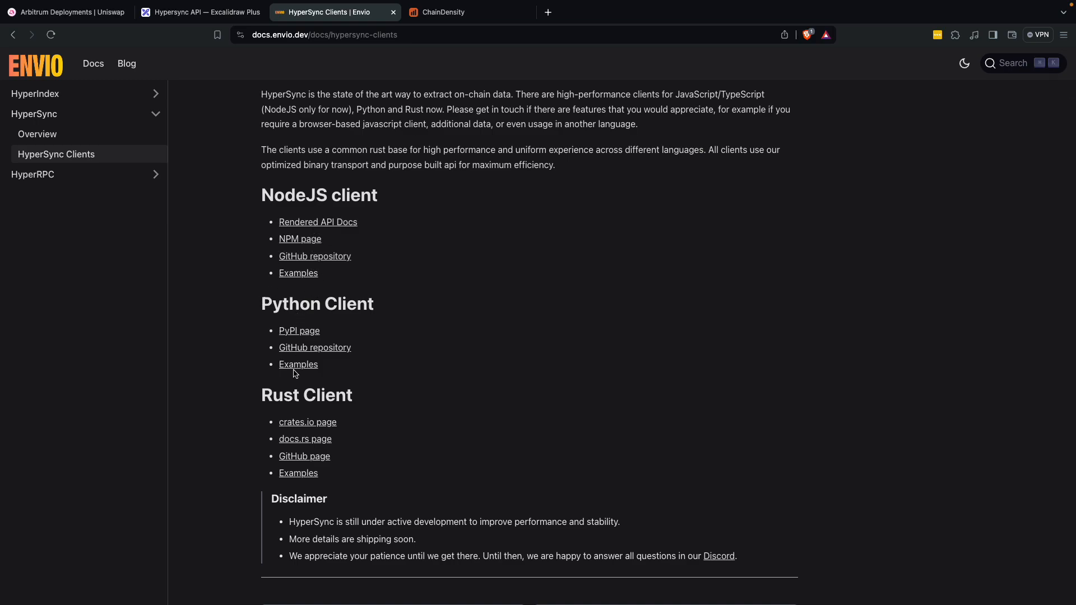
mouse_move(299, 473)
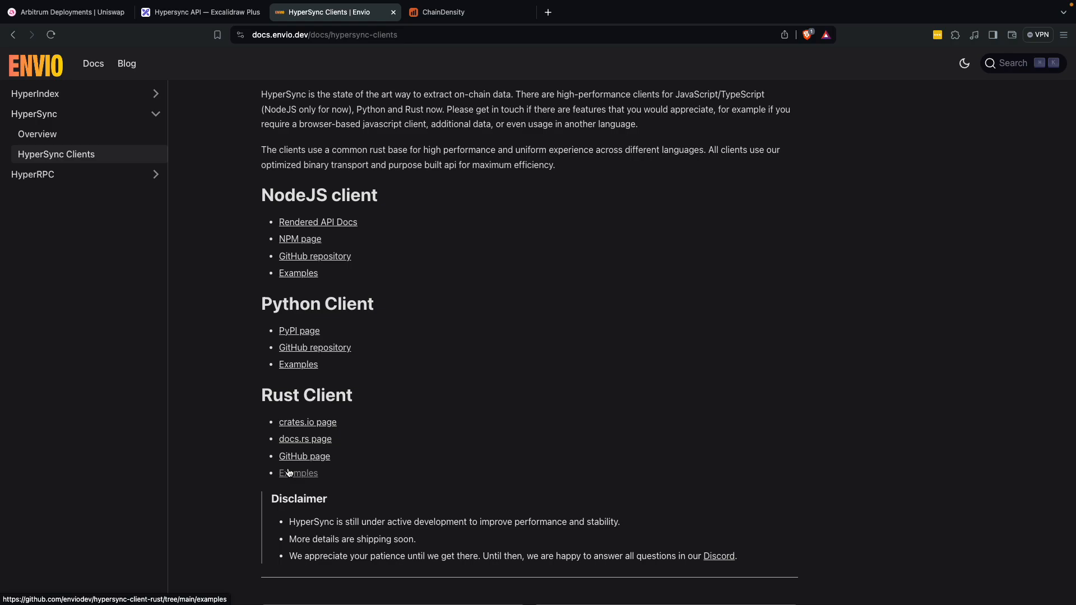
scroll(up, 3)
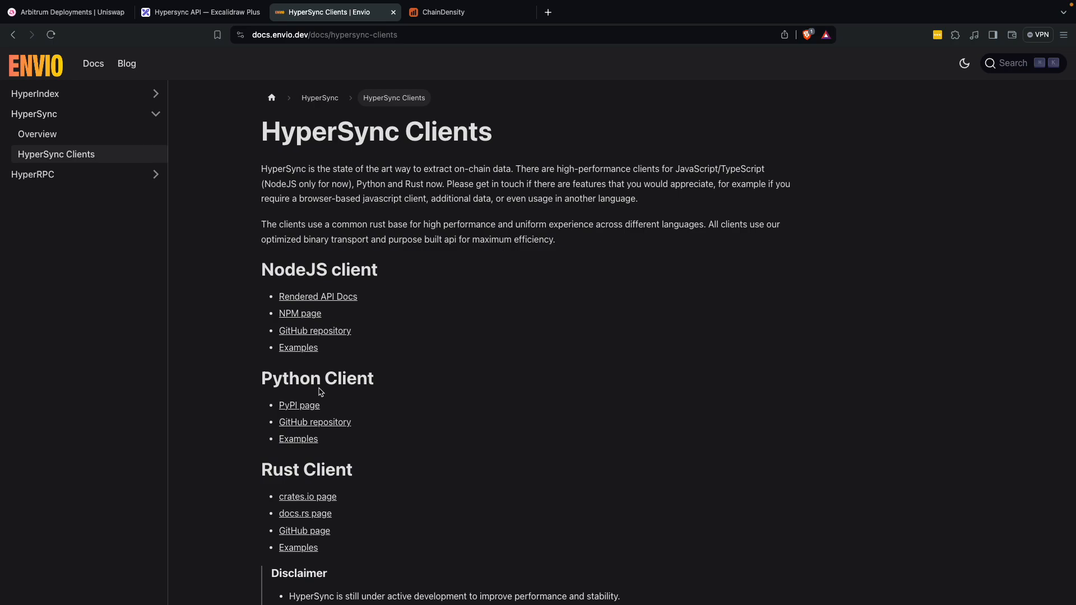
mouse_move(320, 392)
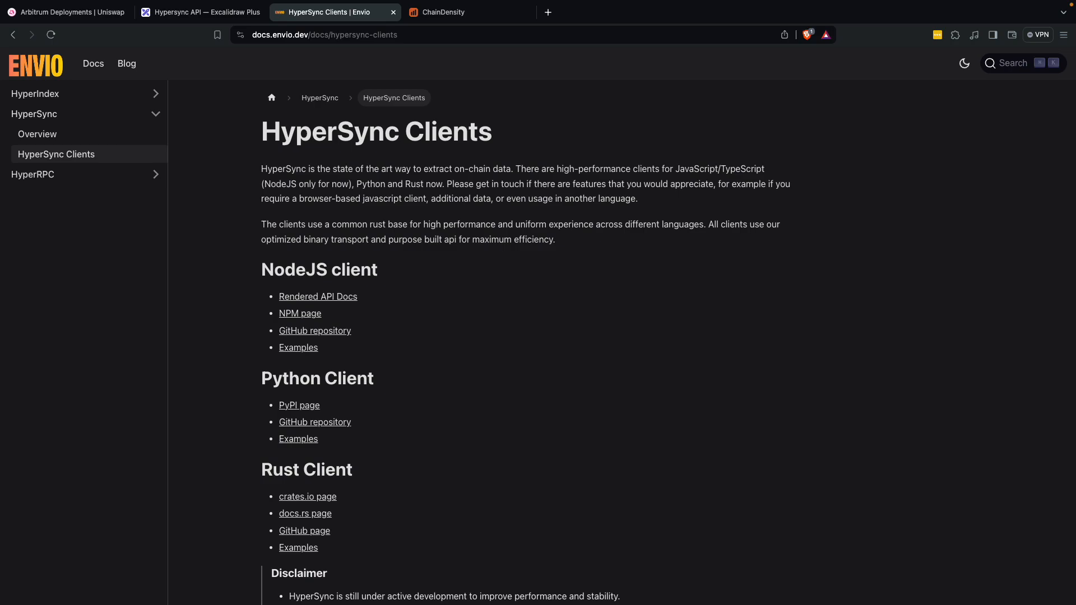